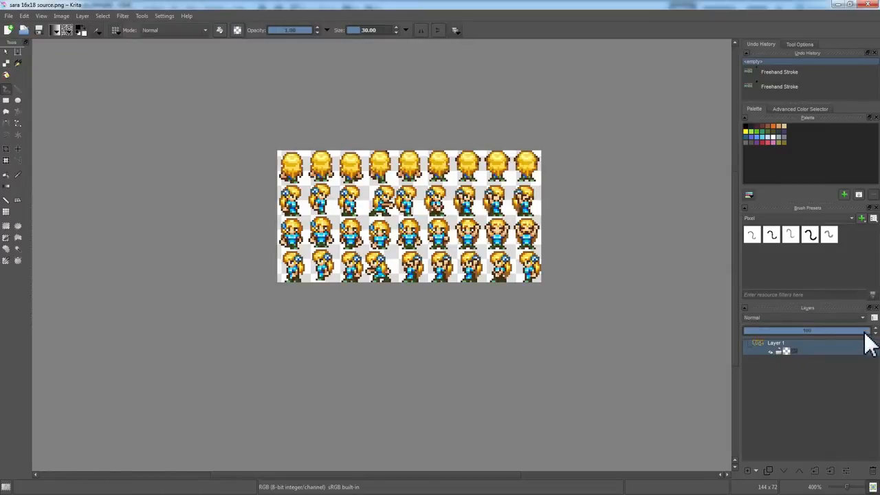
{"action": "mouse_move", "coordinate": [526, 47]}
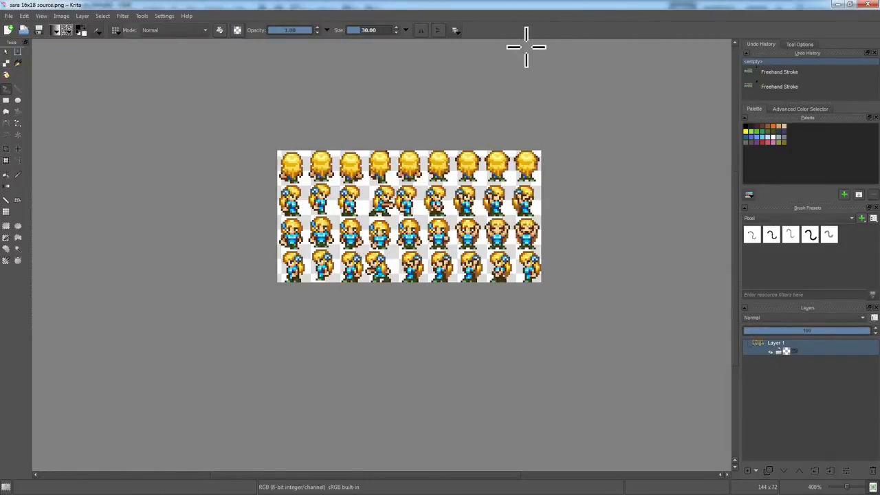
{"action": "mouse_move", "coordinate": [515, 56]}
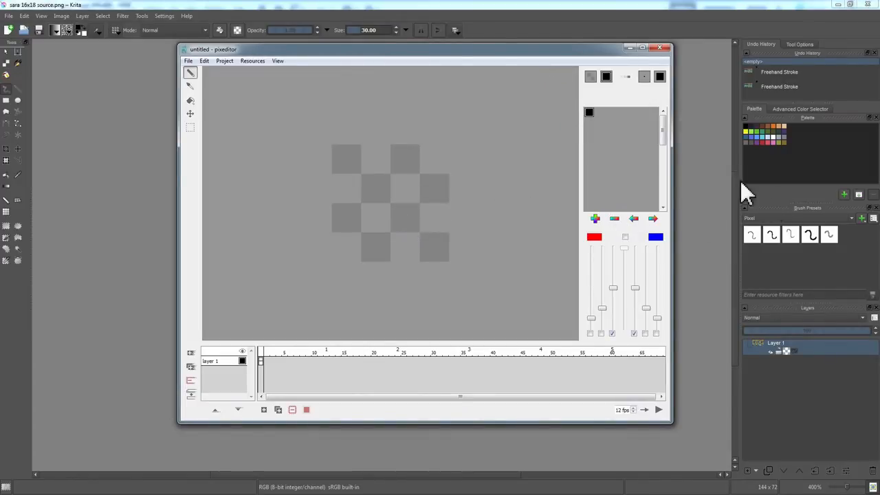
{"action": "mouse_move", "coordinate": [368, 190]}
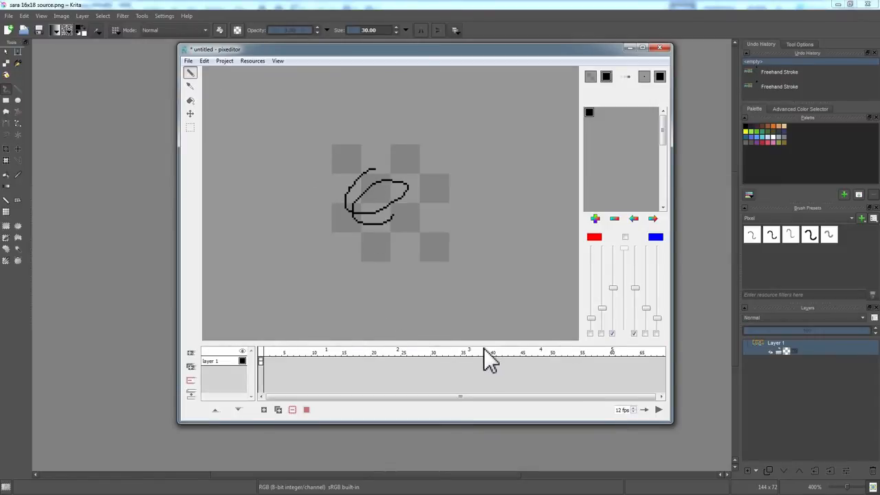
{"action": "mouse_move", "coordinate": [537, 247]}
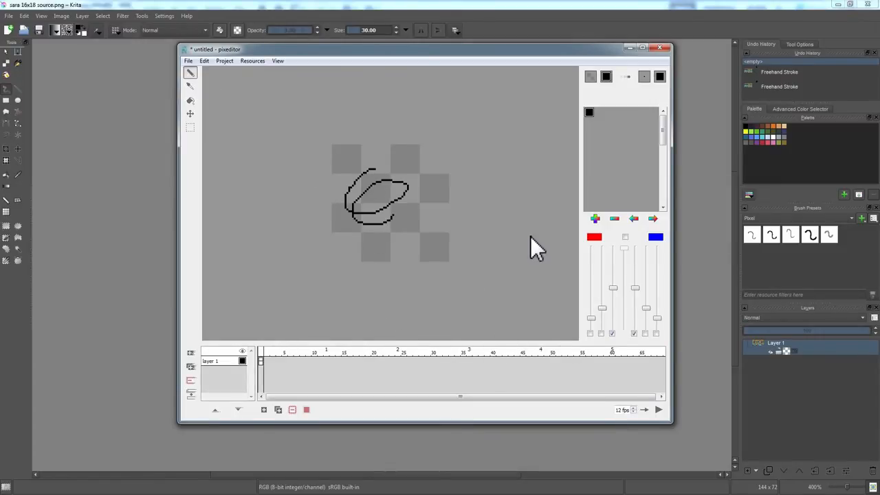
Open Pixeditor's brush tip shape dropdown after drawing the test scribble.
{"action": "left_click", "coordinate": [659, 77]}
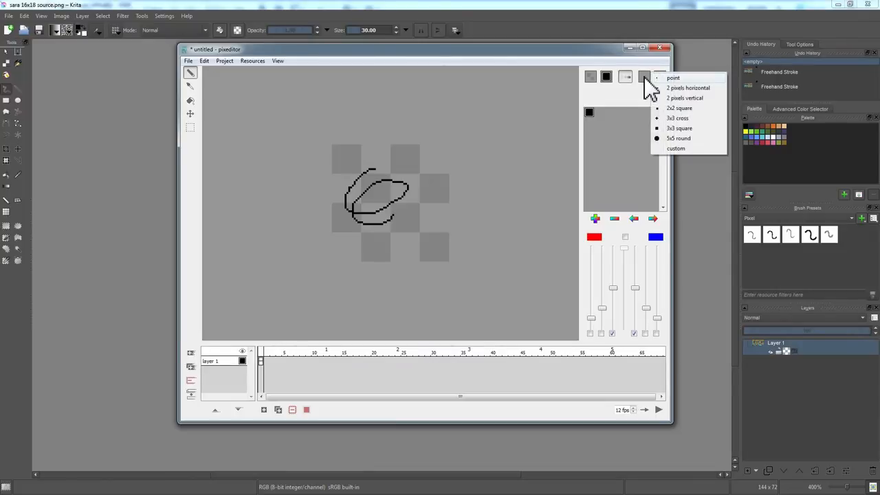
{"action": "mouse_move", "coordinate": [478, 309]}
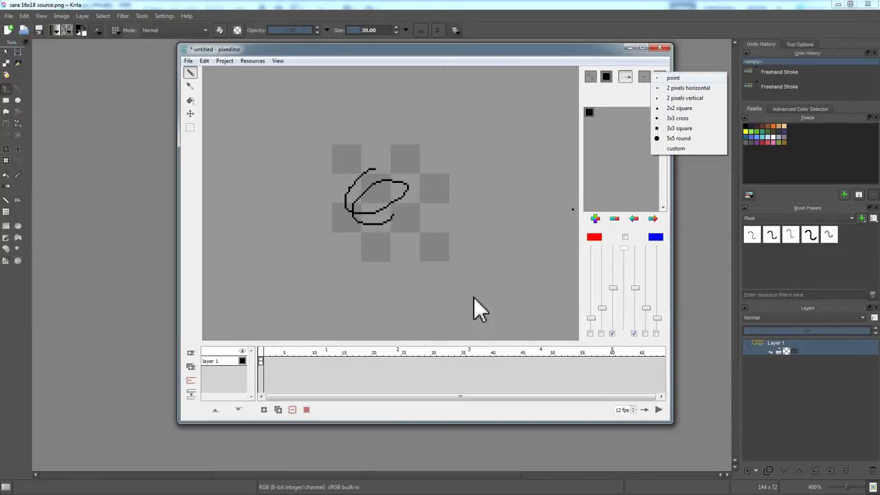
{"action": "mouse_move", "coordinate": [535, 239]}
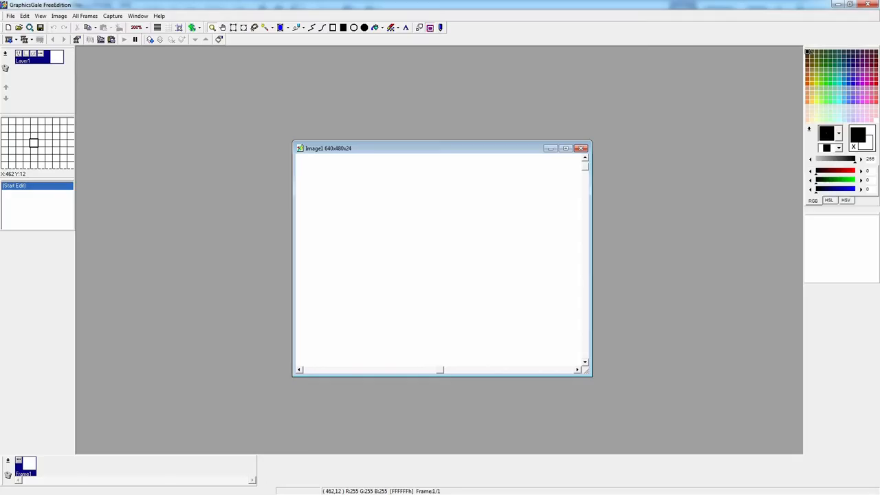
{"action": "mouse_move", "coordinate": [406, 146]}
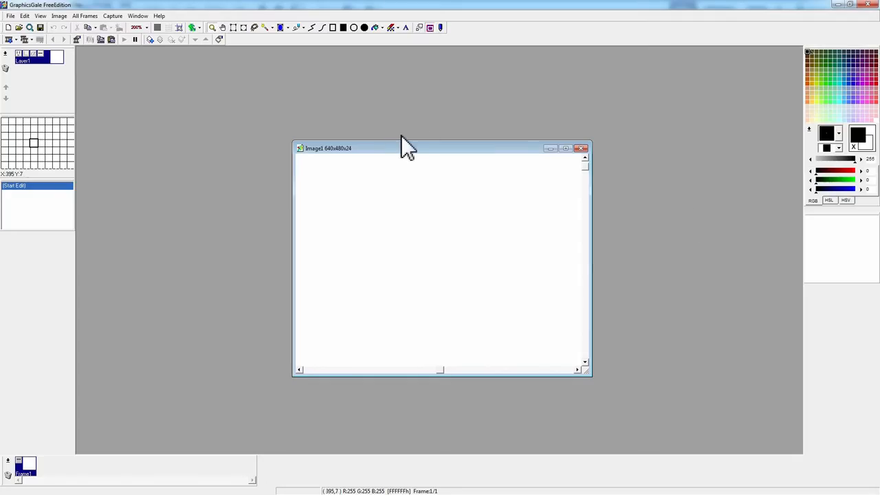
{"action": "mouse_move", "coordinate": [547, 213]}
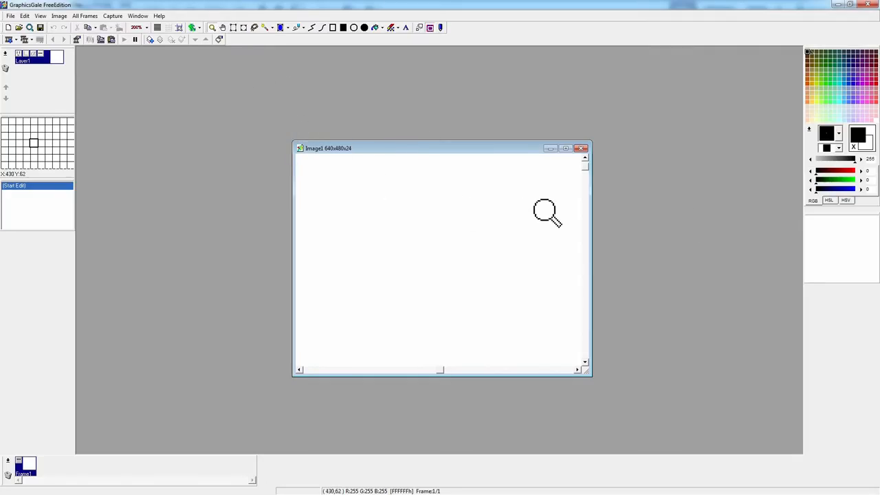
{"action": "mouse_move", "coordinate": [447, 210]}
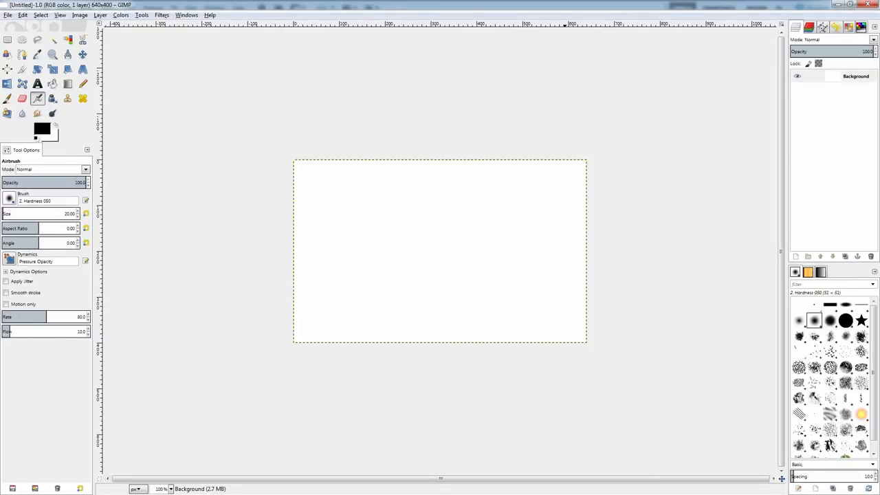
{"action": "mouse_move", "coordinate": [777, 231]}
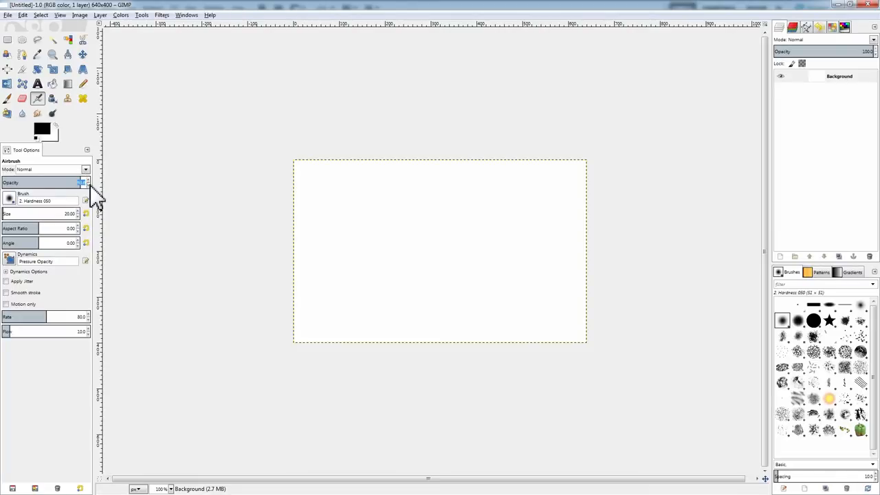
Drag the airbrush Opacity slider down to about 87.
{"action": "left_click_drag", "start_coordinate": [83, 183], "coordinate": [38, 182]}
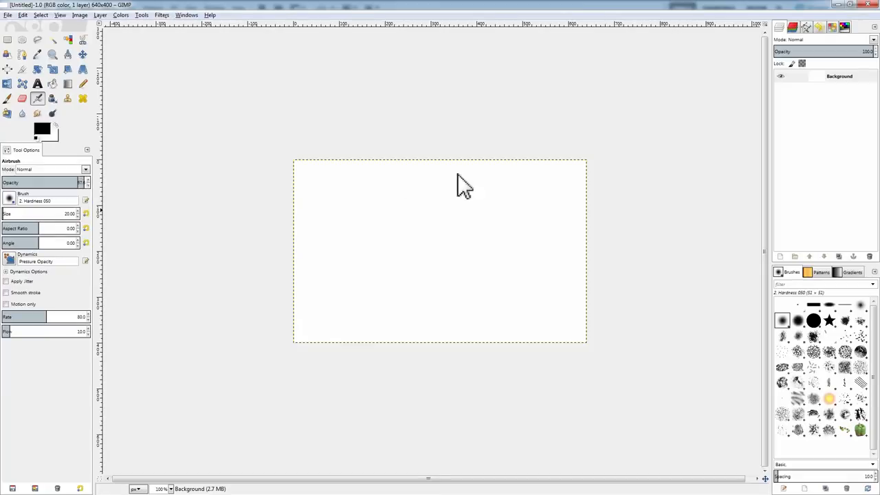
{"action": "mouse_move", "coordinate": [306, 223]}
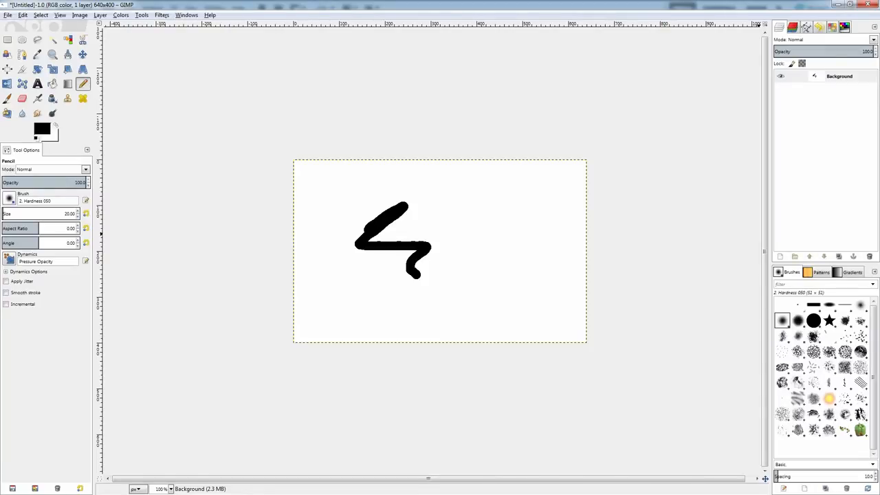
{"action": "mouse_move", "coordinate": [577, 151]}
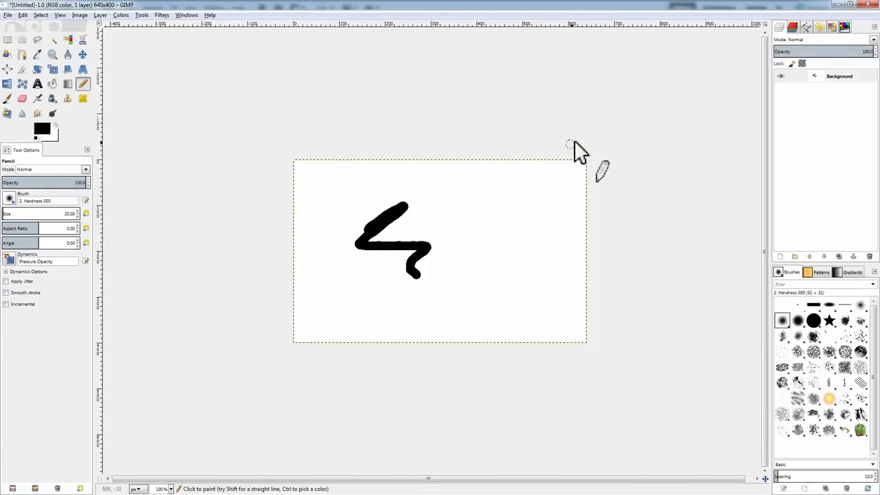
{"action": "mouse_move", "coordinate": [719, 165]}
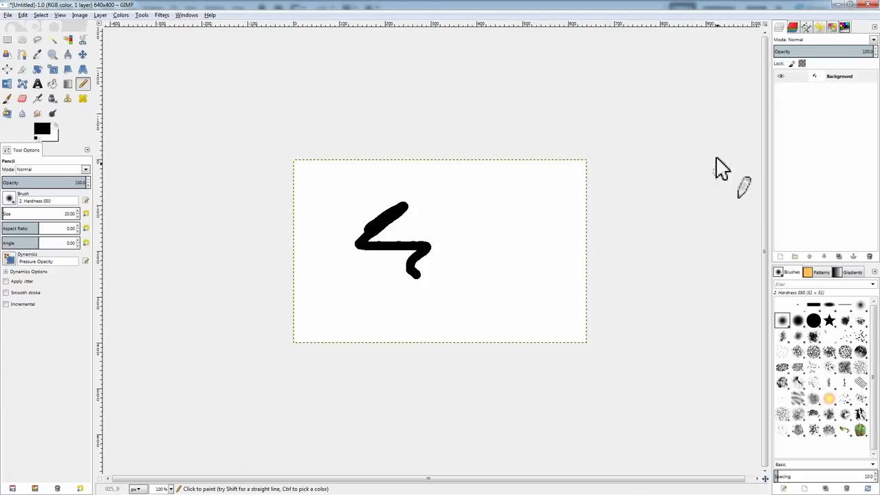
{"action": "mouse_move", "coordinate": [567, 141]}
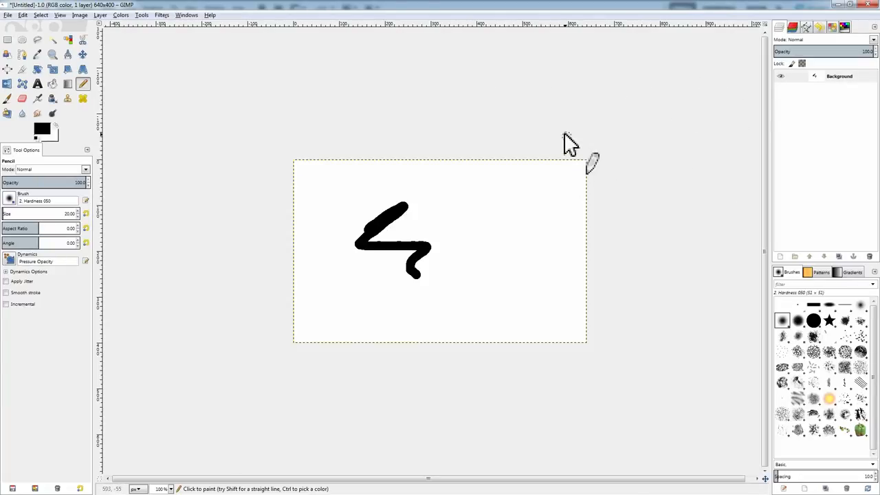
{"action": "mouse_move", "coordinate": [629, 162]}
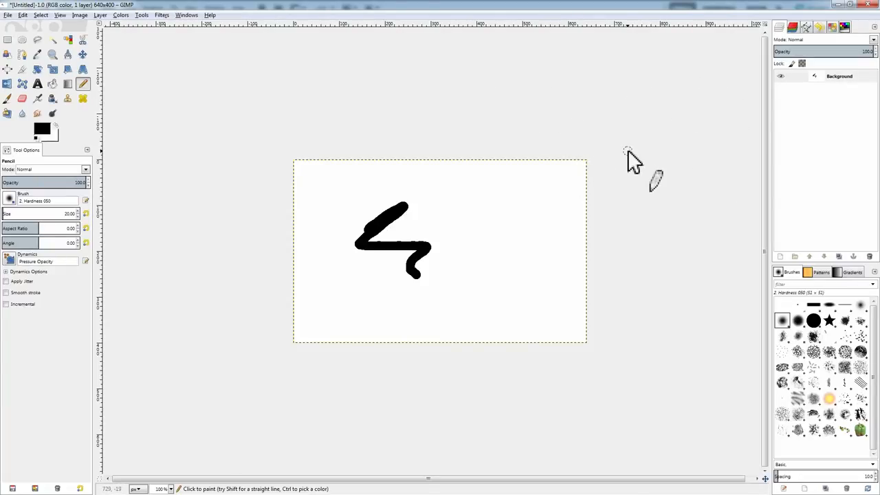
{"action": "mouse_move", "coordinate": [584, 151]}
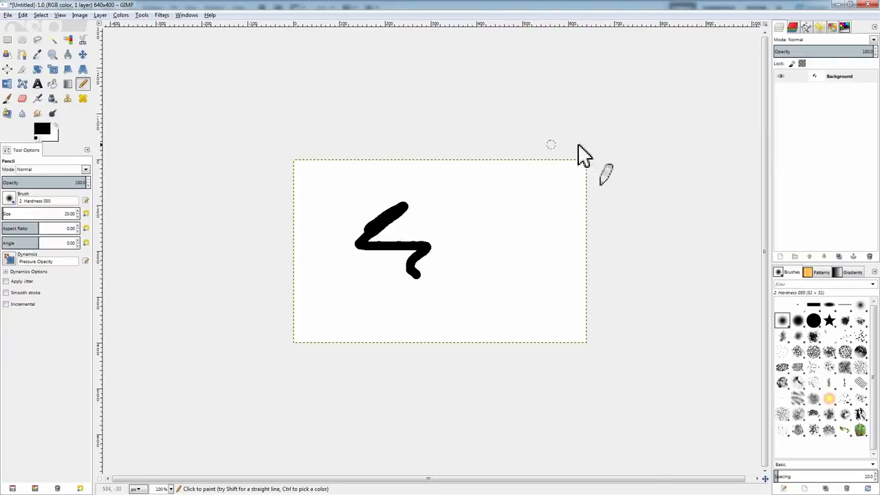
{"action": "mouse_move", "coordinate": [594, 127]}
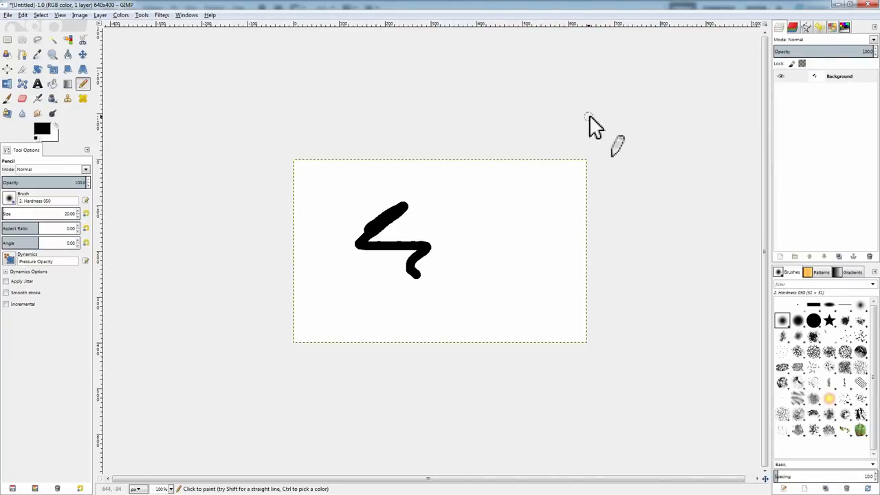
{"action": "mouse_move", "coordinate": [227, 72]}
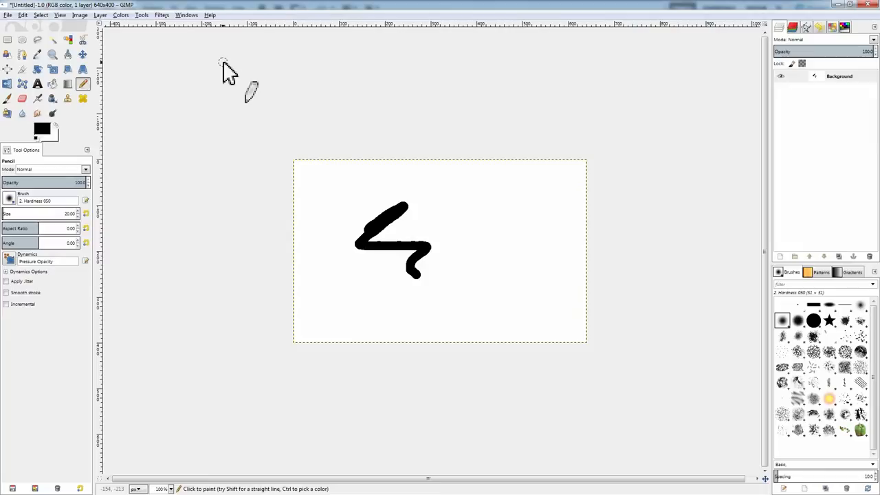
{"action": "mouse_move", "coordinate": [343, 151]}
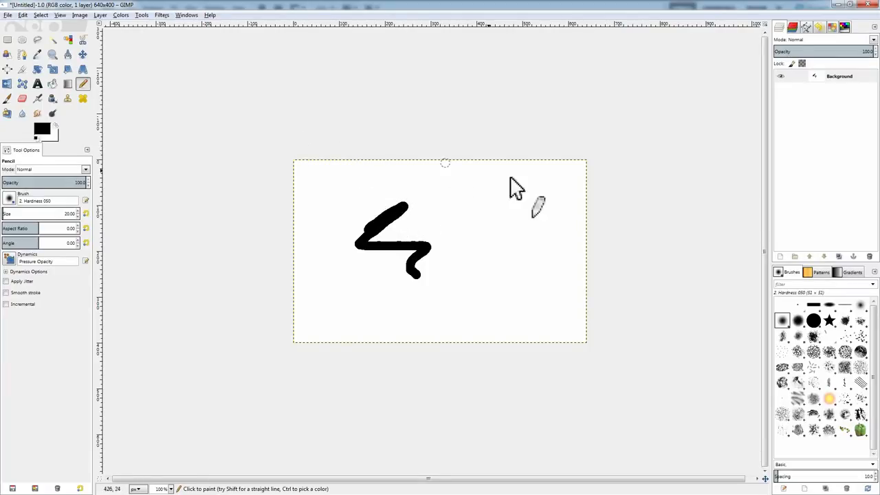
{"action": "mouse_move", "coordinate": [746, 206]}
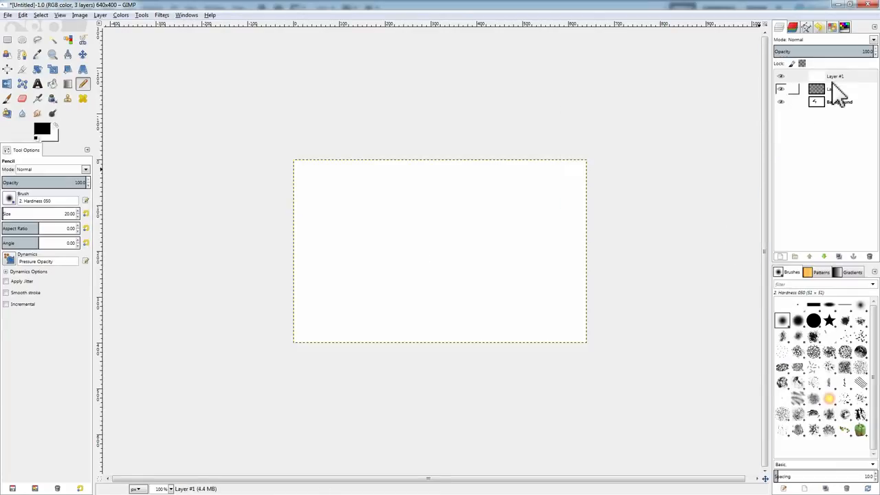
Add a new white-filled layer named Layer on top of the GIMP stack.
{"action": "left_click", "coordinate": [839, 89]}
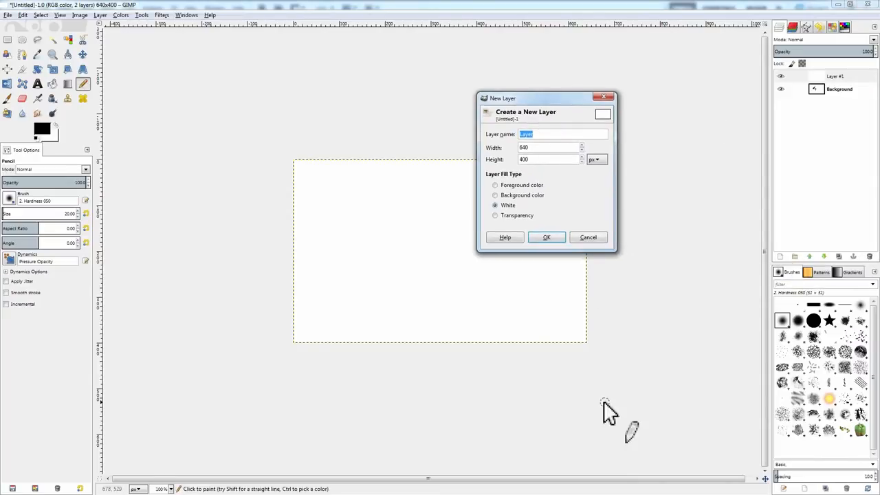
{"action": "mouse_move", "coordinate": [557, 292]}
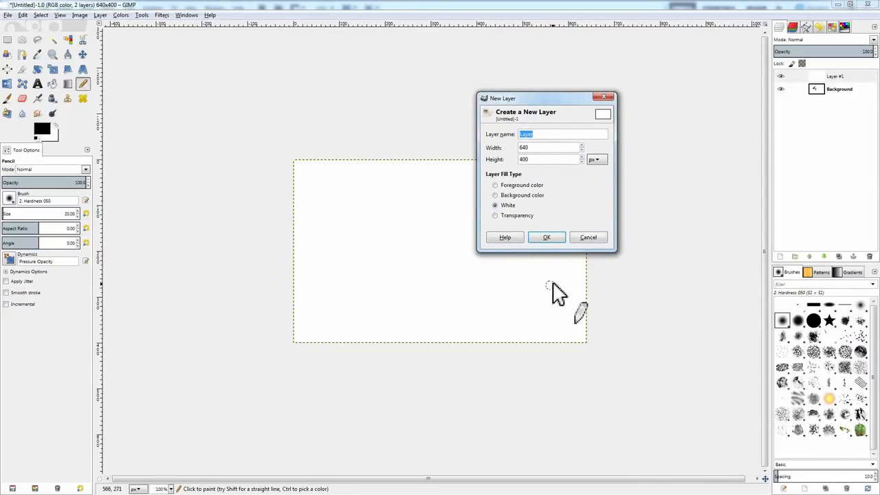
{"action": "left_click", "coordinate": [547, 237]}
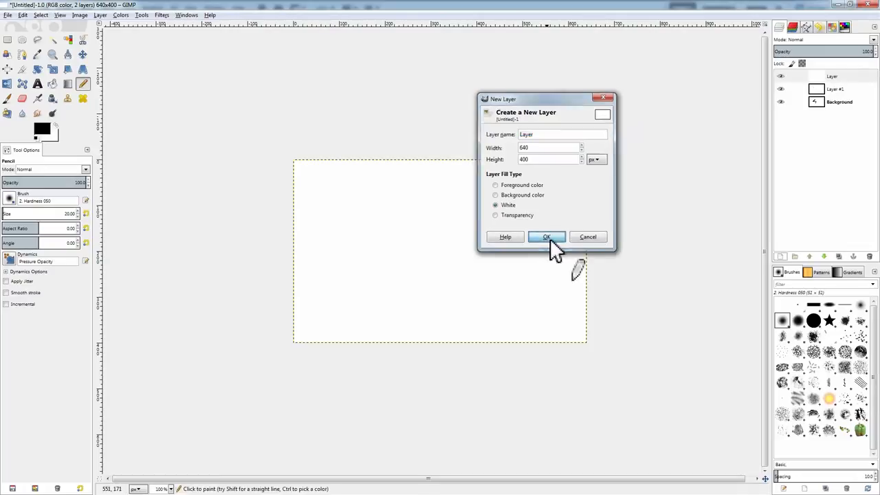
{"action": "left_click", "coordinate": [547, 236]}
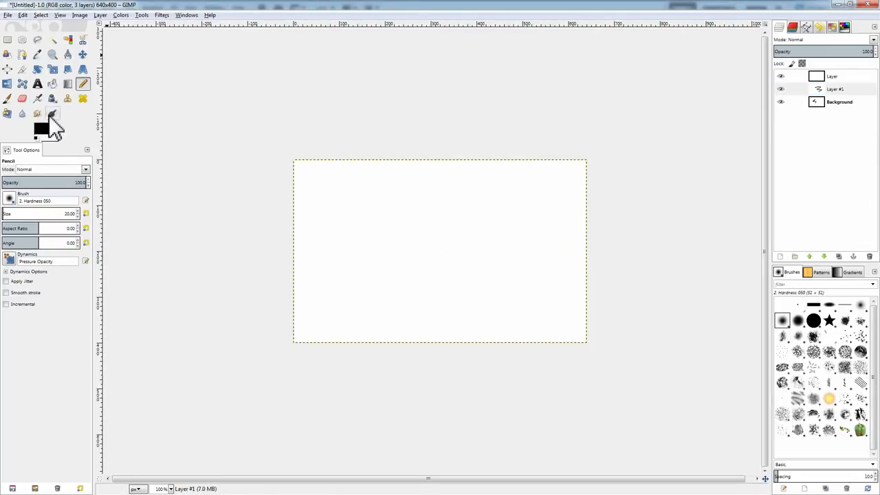
{"action": "left_click", "coordinate": [42, 128]}
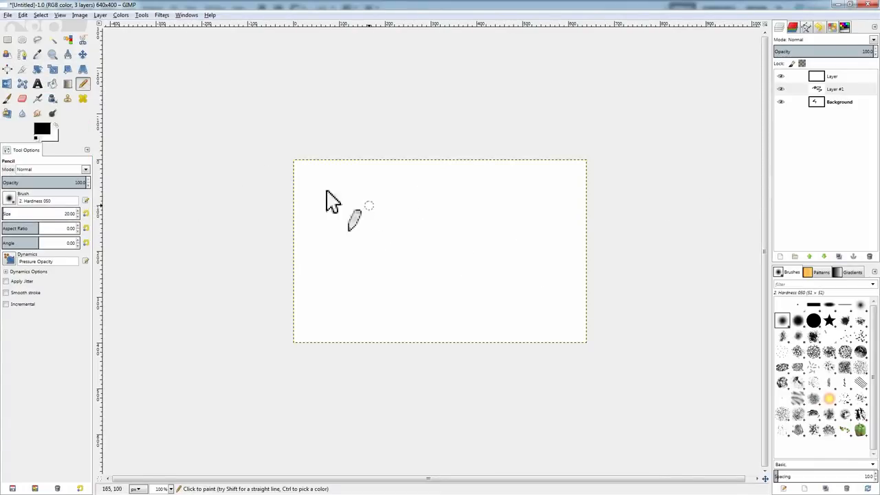
{"action": "left_click", "coordinate": [42, 128]}
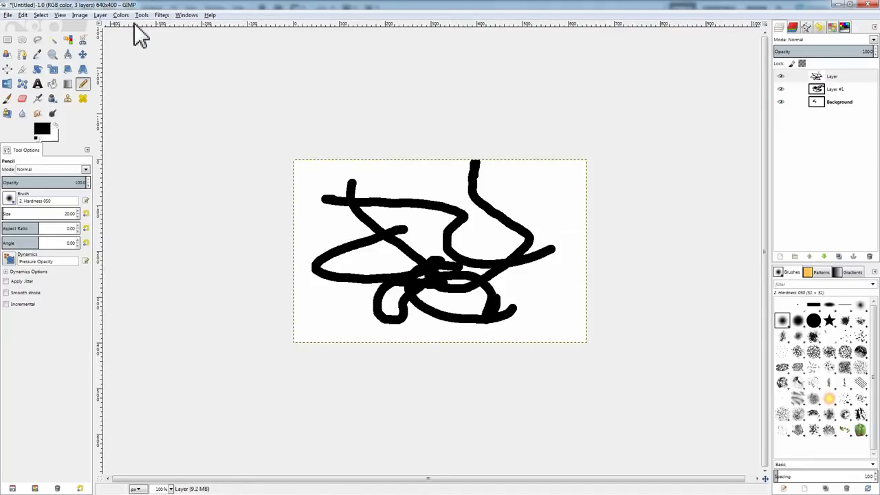
Browse the Tools, Windows and Filters menus for the animation preview feature.
{"action": "left_click", "coordinate": [141, 15]}
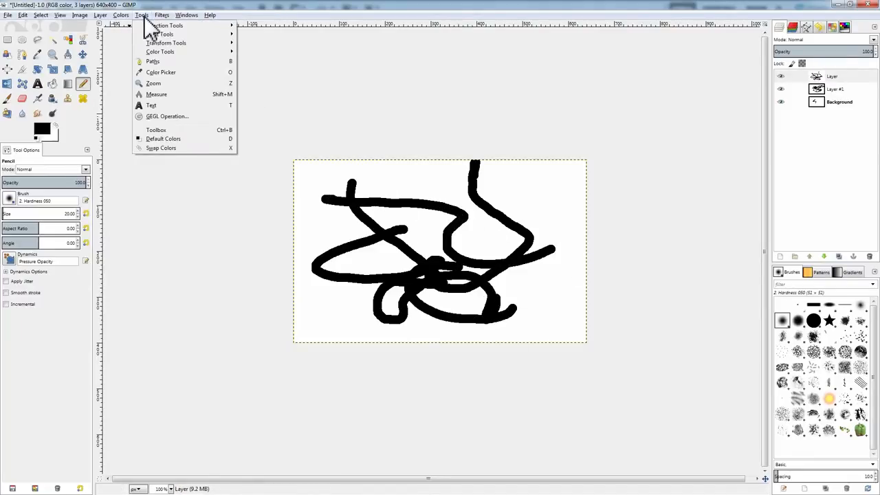
{"action": "left_click", "coordinate": [186, 15]}
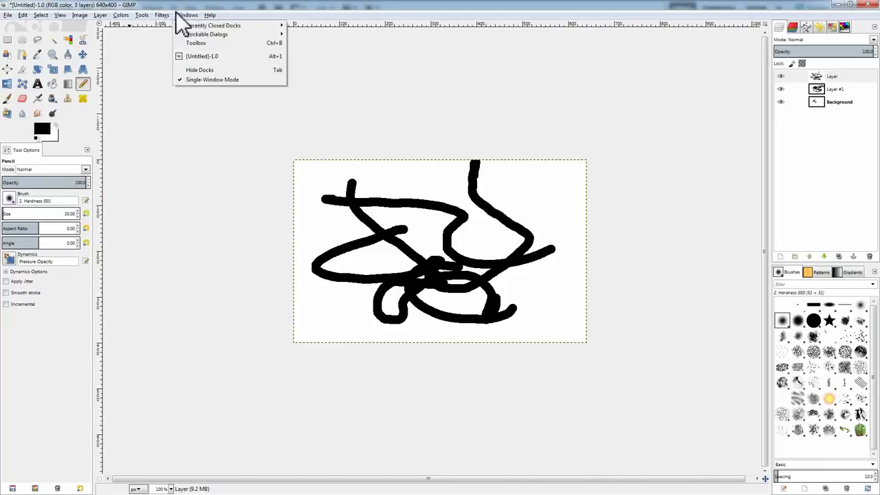
{"action": "left_click", "coordinate": [161, 15]}
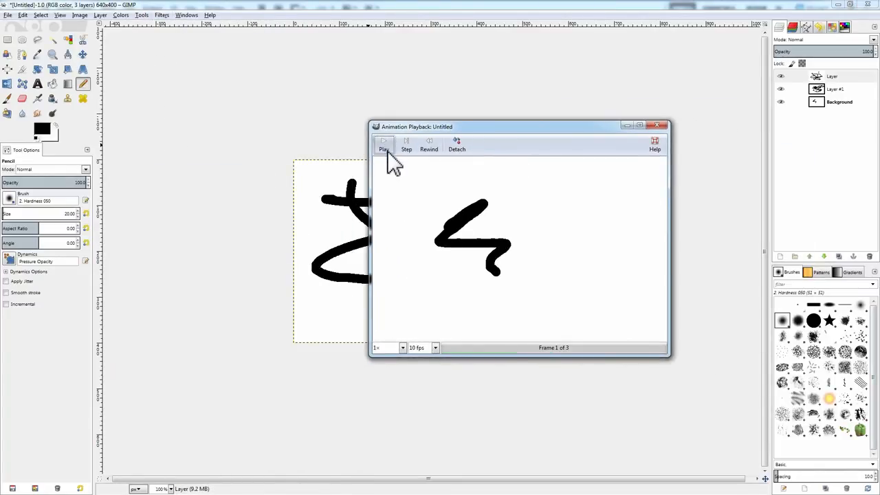
Play the three-frame preview, try 2x speed, then settle on 10 fps.
{"action": "left_click", "coordinate": [384, 144]}
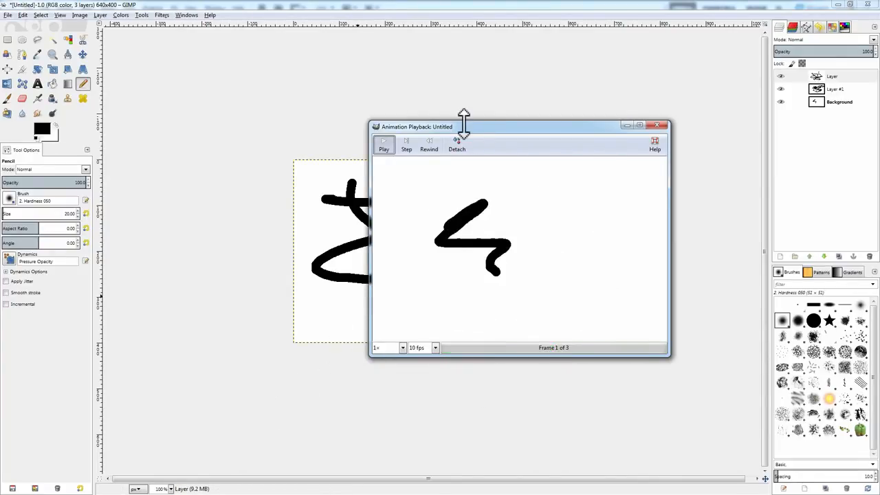
{"action": "left_click", "coordinate": [301, 253]}
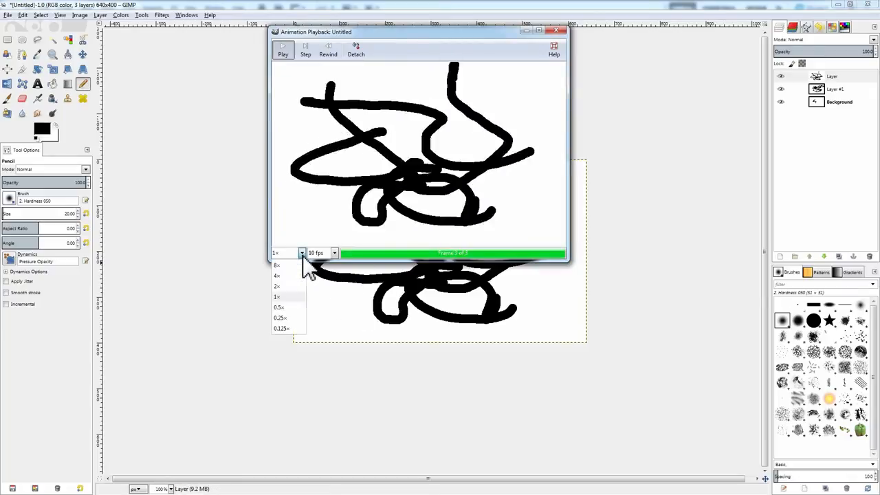
{"action": "left_click", "coordinate": [277, 286]}
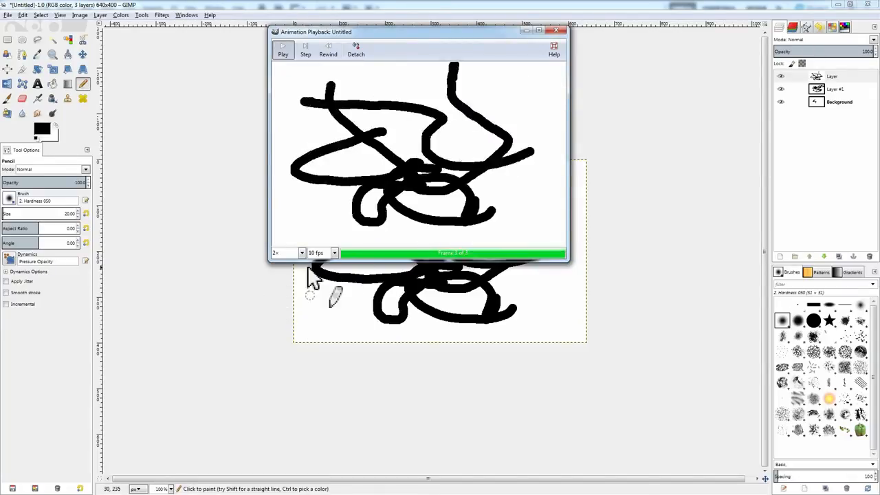
{"action": "left_click", "coordinate": [301, 253]}
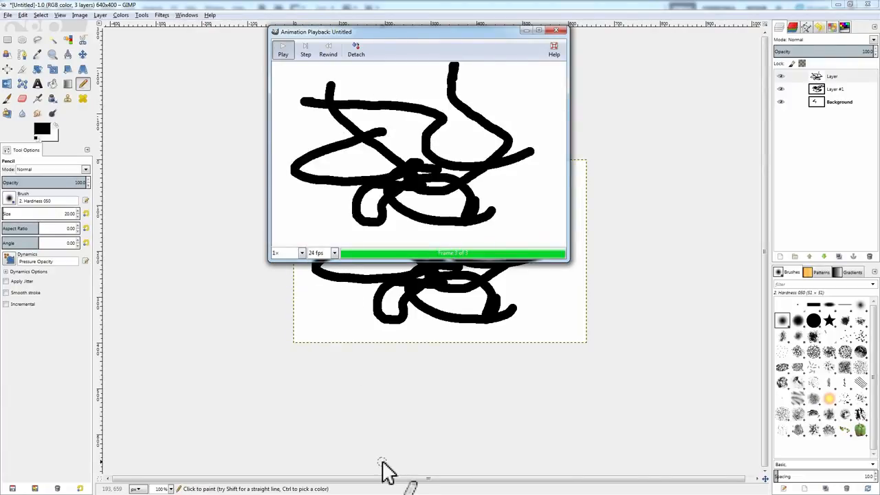
{"action": "left_click", "coordinate": [335, 253]}
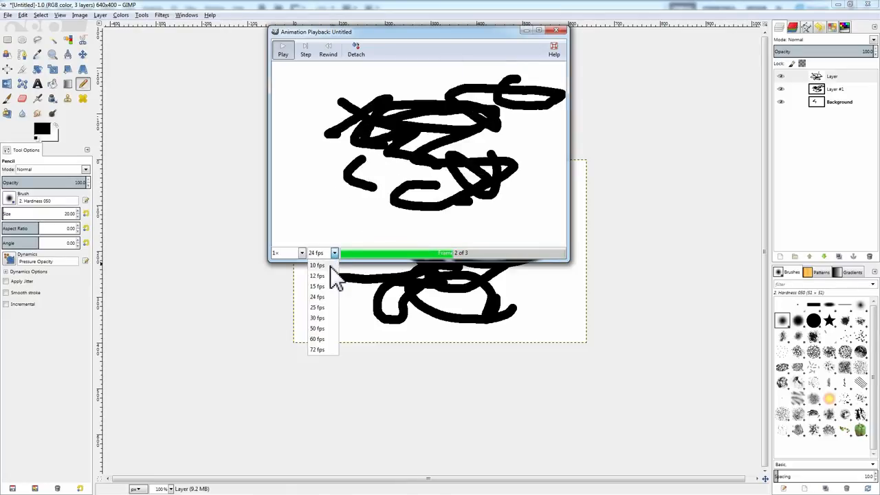
{"action": "left_click", "coordinate": [317, 266]}
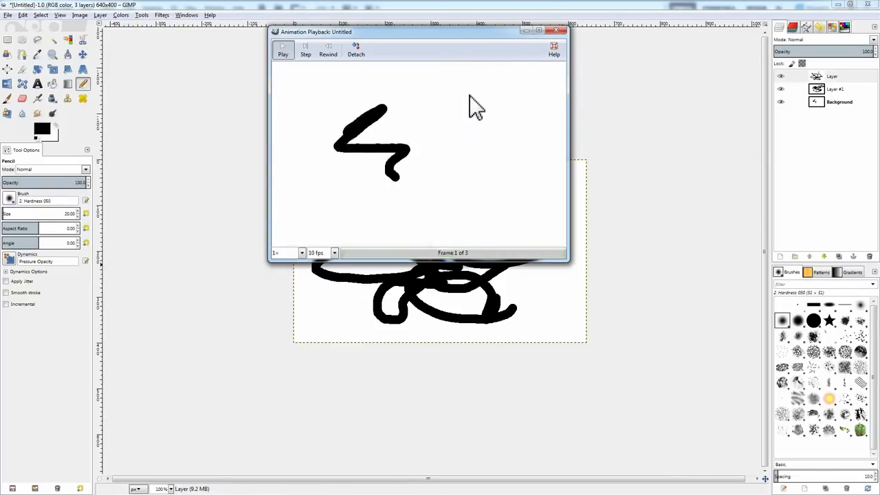
Flip the preview between frames and back to frame 1, then close the playback window.
{"action": "left_click", "coordinate": [283, 48]}
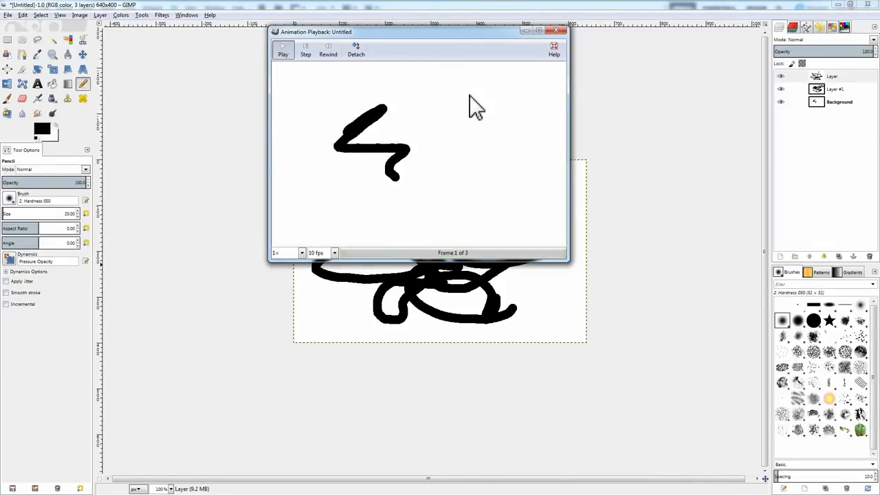
{"action": "left_click", "coordinate": [283, 48]}
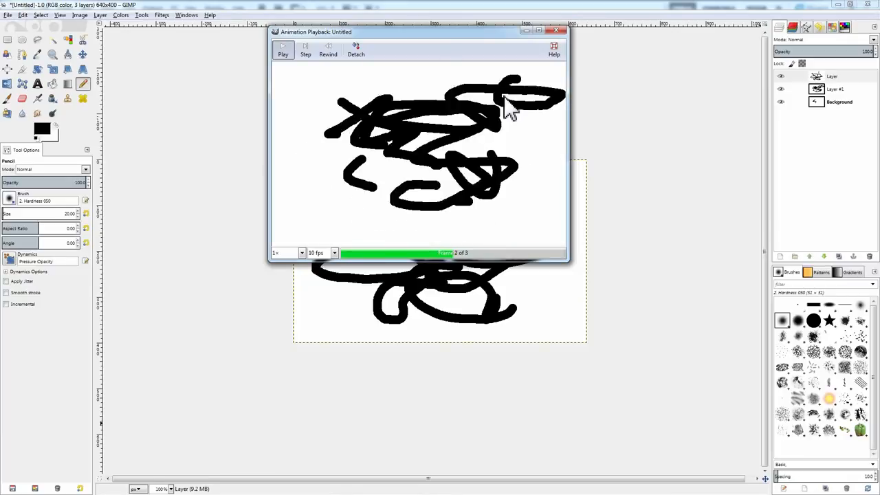
{"action": "left_click", "coordinate": [328, 48]}
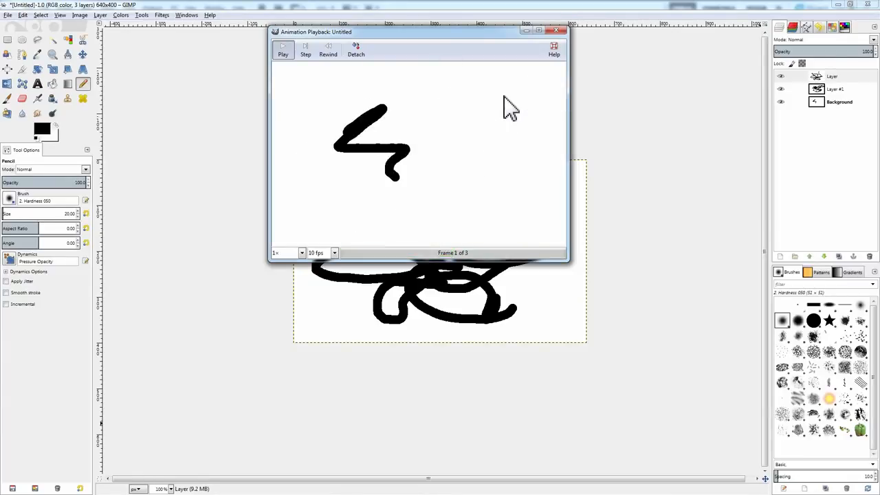
{"action": "left_click", "coordinate": [283, 49]}
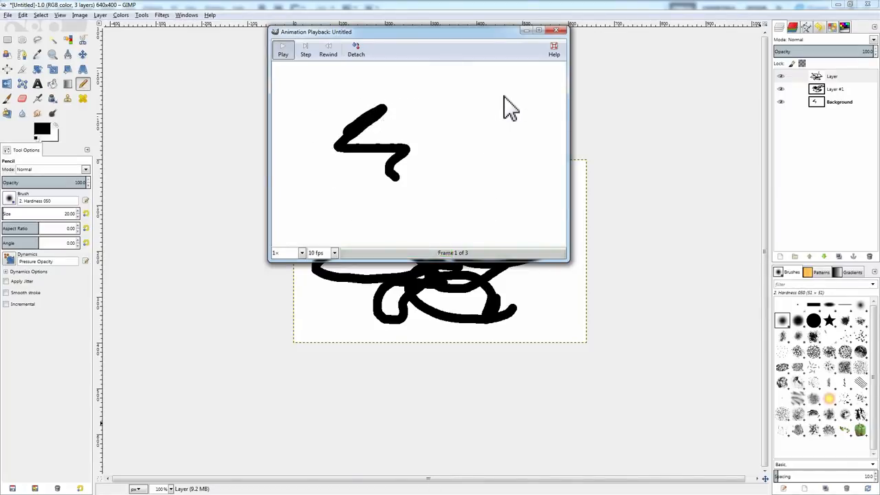
{"action": "left_click", "coordinate": [282, 48]}
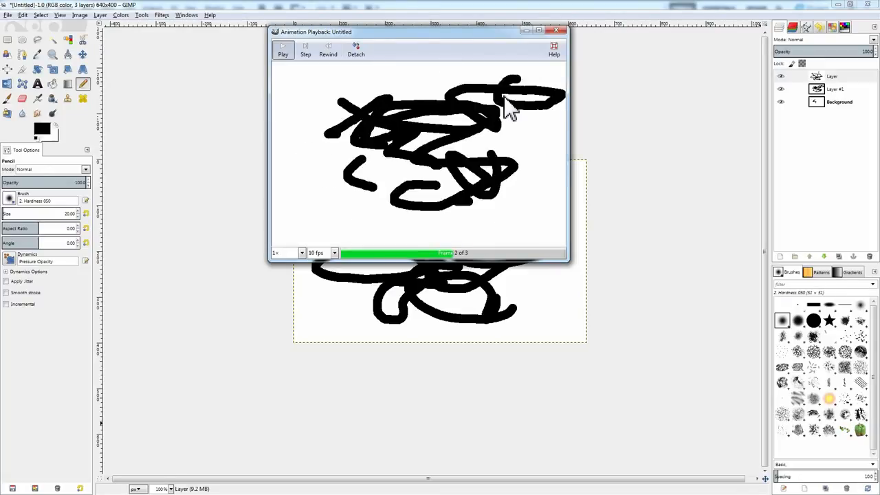
{"action": "left_click", "coordinate": [328, 48]}
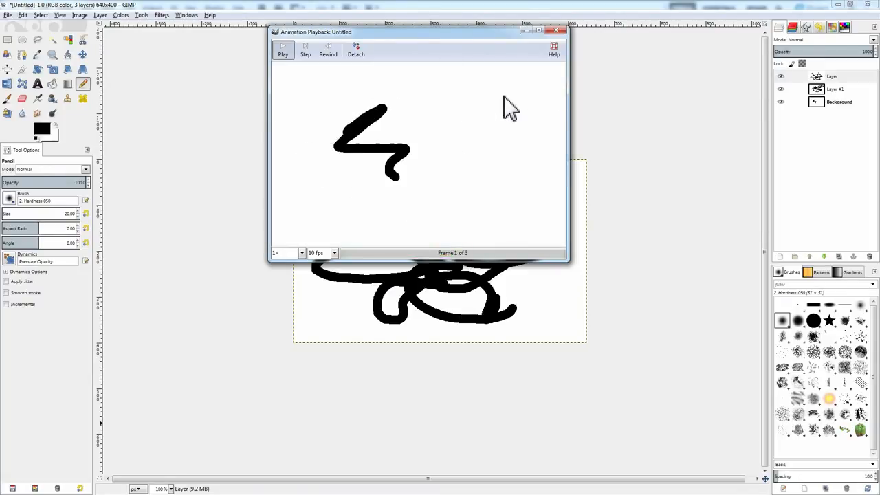
{"action": "left_click", "coordinate": [283, 49]}
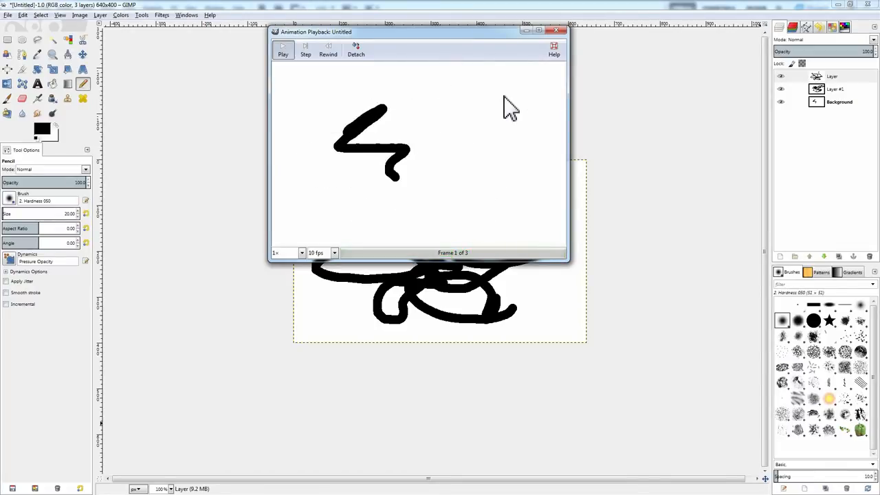
{"action": "left_click", "coordinate": [282, 48]}
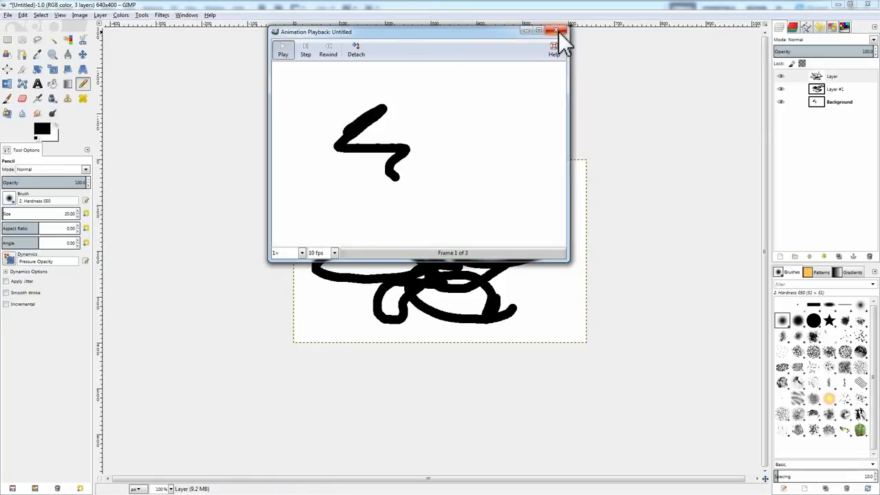
{"action": "left_click", "coordinate": [558, 32]}
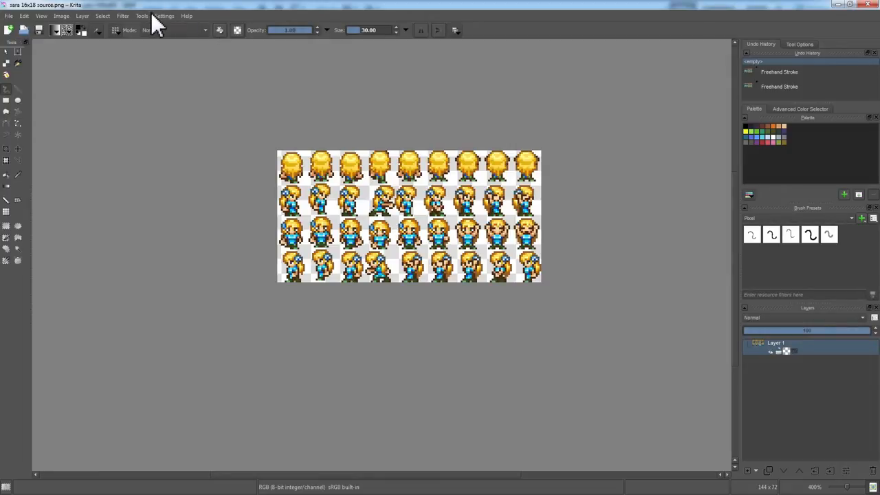
{"action": "left_click", "coordinate": [164, 16]}
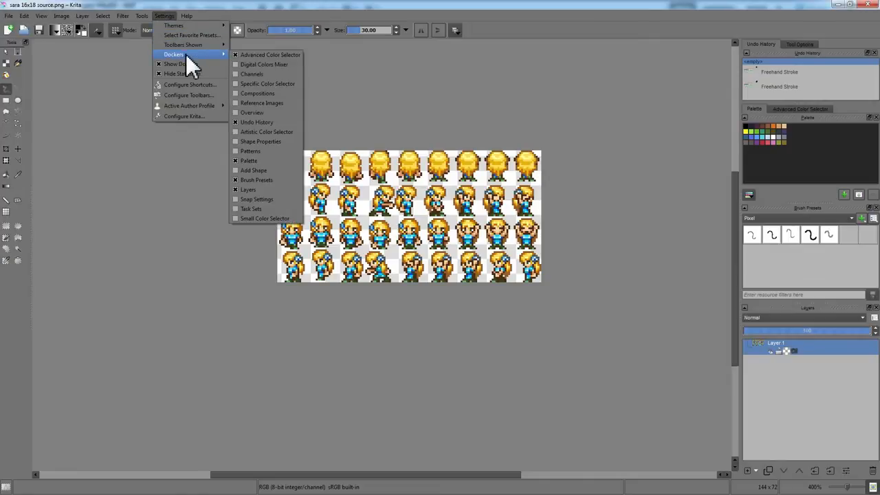
{"action": "mouse_move", "coordinate": [203, 31]}
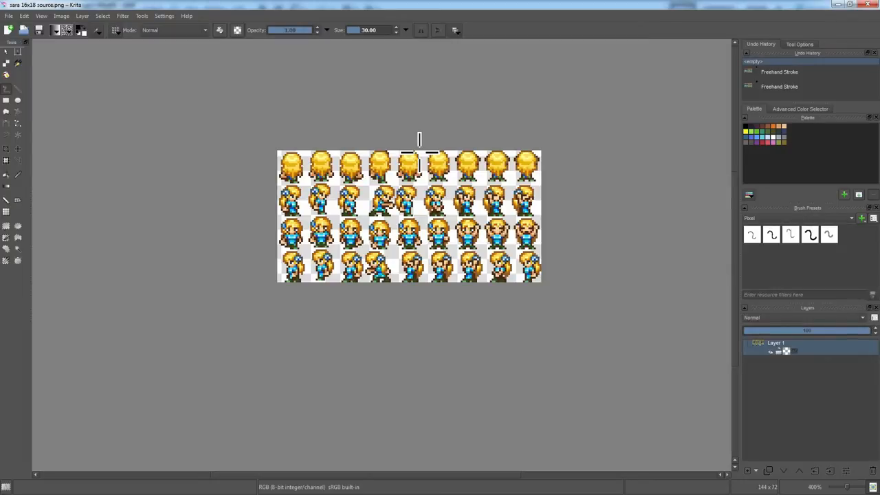
{"action": "mouse_move", "coordinate": [677, 163]}
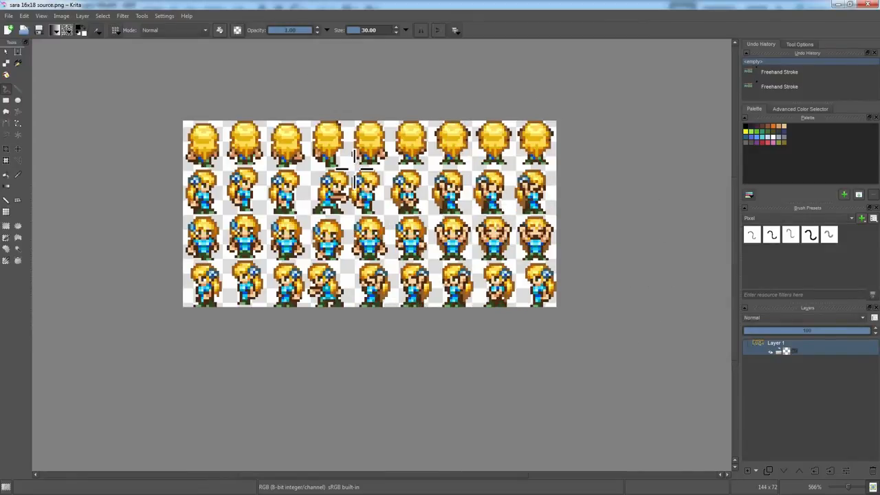
{"action": "mouse_move", "coordinate": [53, 92]}
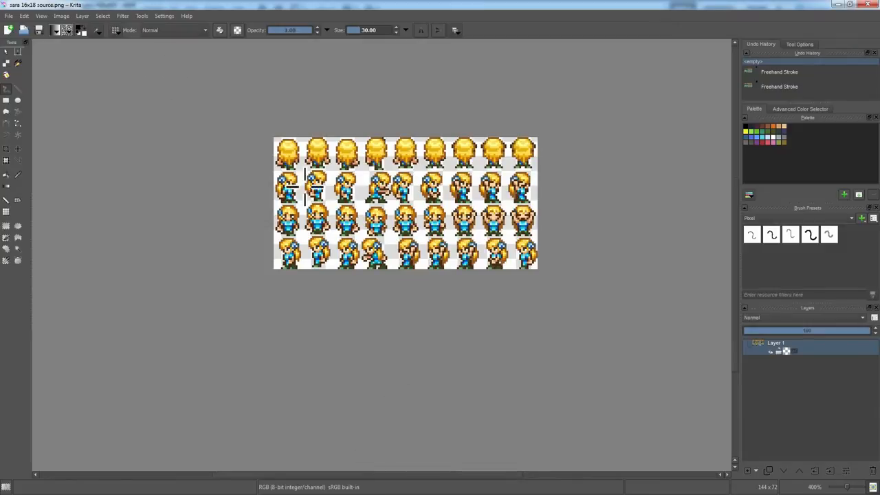
{"action": "mouse_move", "coordinate": [304, 19]}
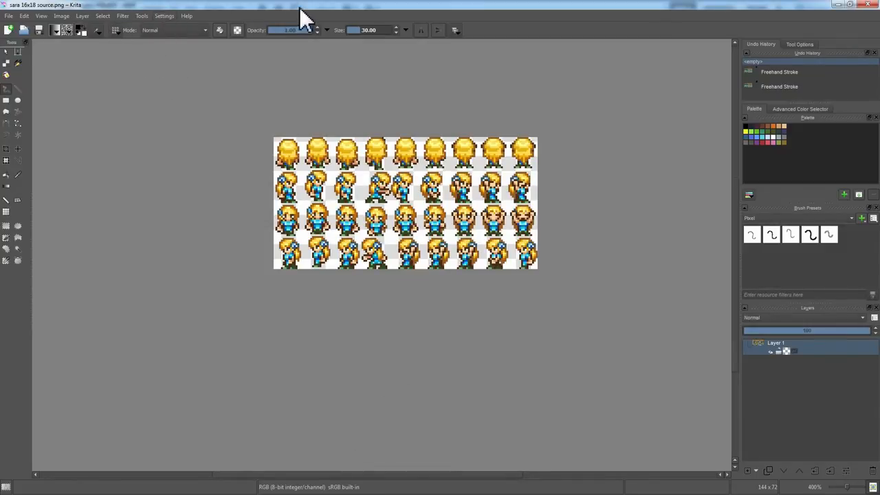
{"action": "mouse_move", "coordinate": [313, 169]}
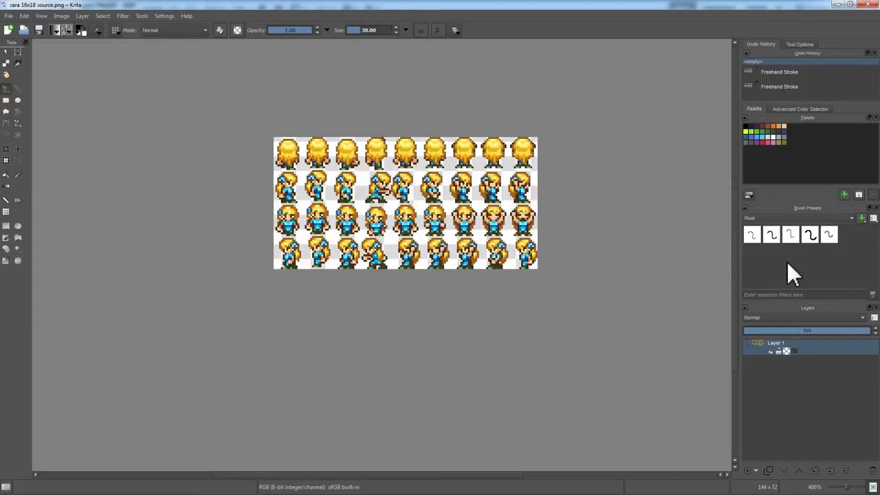
{"action": "mouse_move", "coordinate": [736, 275]}
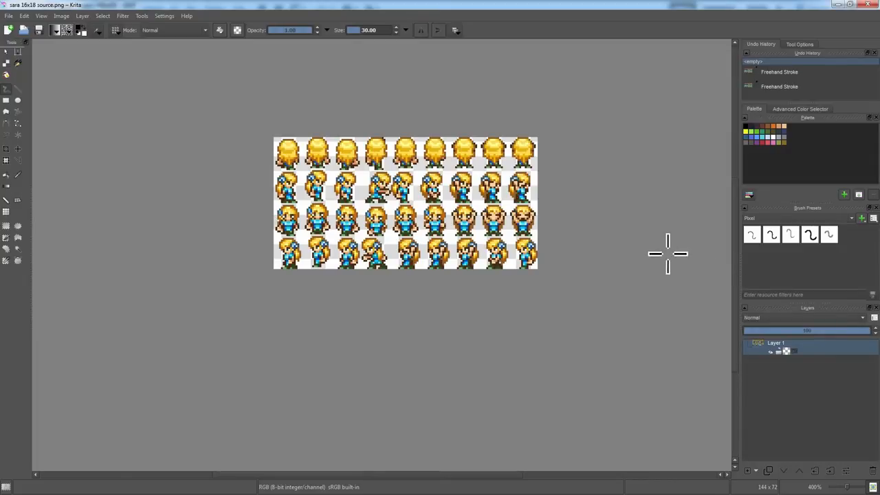
{"action": "mouse_move", "coordinate": [685, 268]}
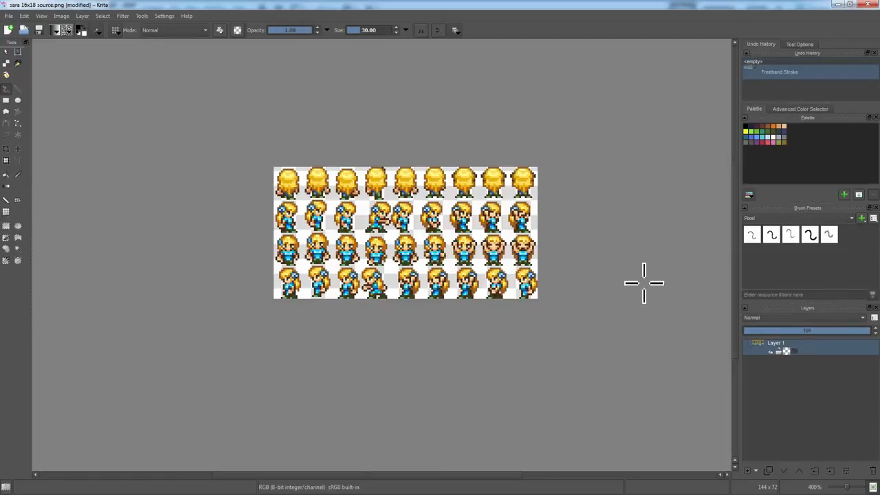
{"action": "mouse_move", "coordinate": [653, 261]}
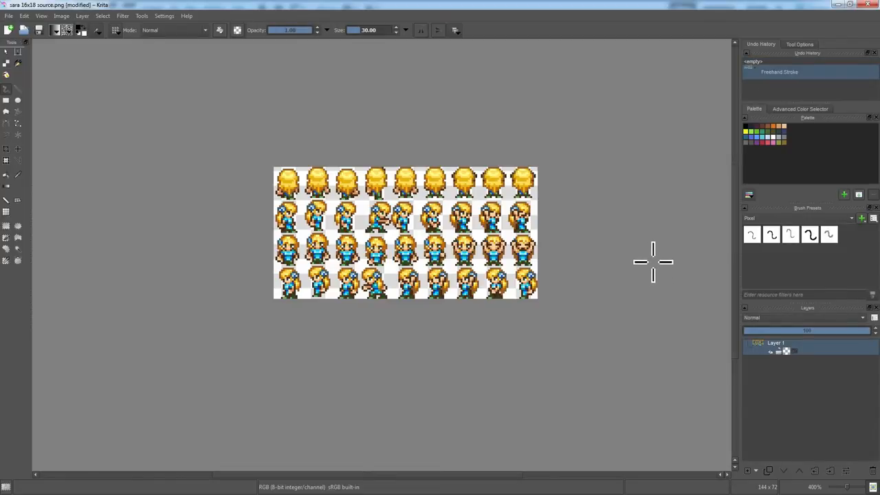
{"action": "mouse_move", "coordinate": [624, 230]}
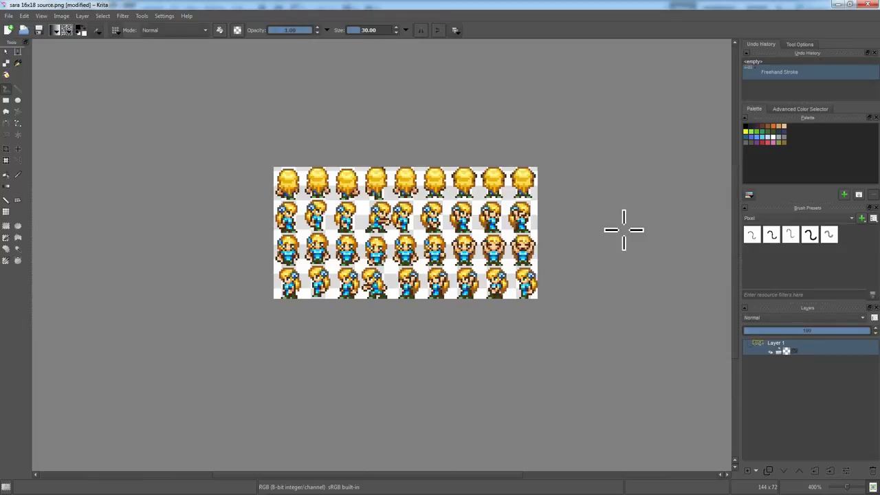
{"action": "mouse_move", "coordinate": [458, 41]}
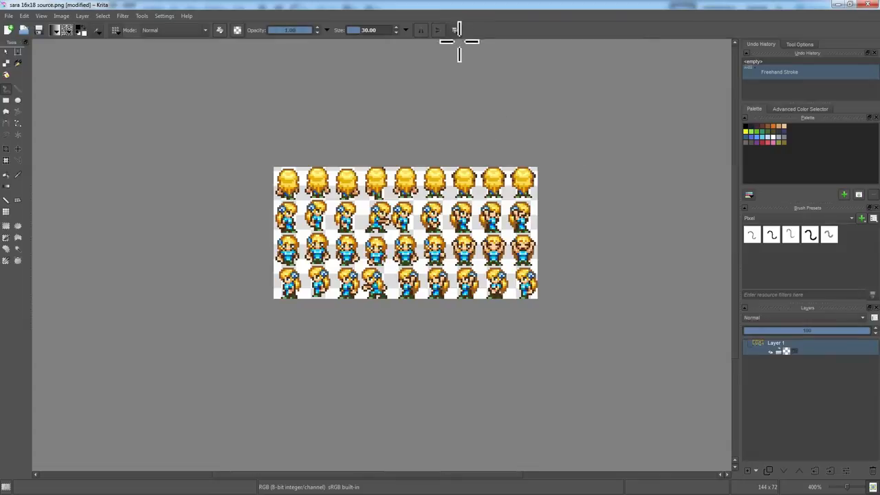
Bring Pixeditor's scribbled-loop window back over Krita's sprite sheet.
{"action": "left_click", "coordinate": [456, 33]}
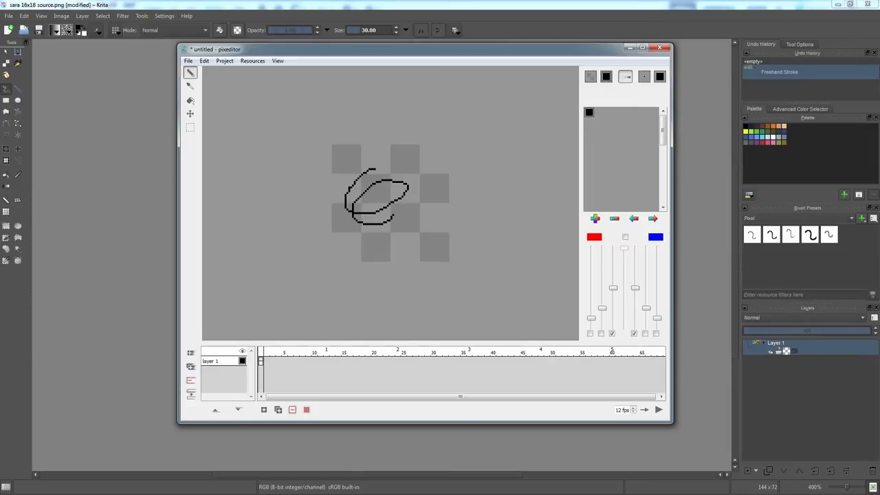
{"action": "mouse_move", "coordinate": [353, 124]}
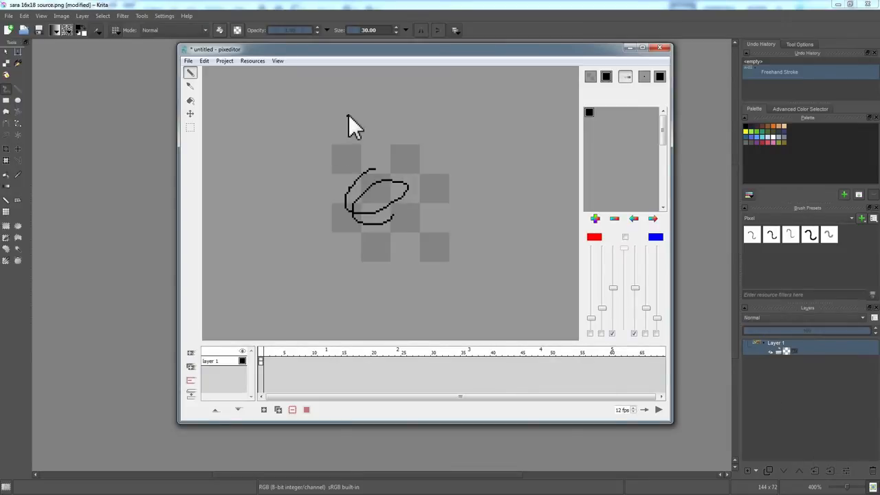
{"action": "mouse_move", "coordinate": [378, 124]}
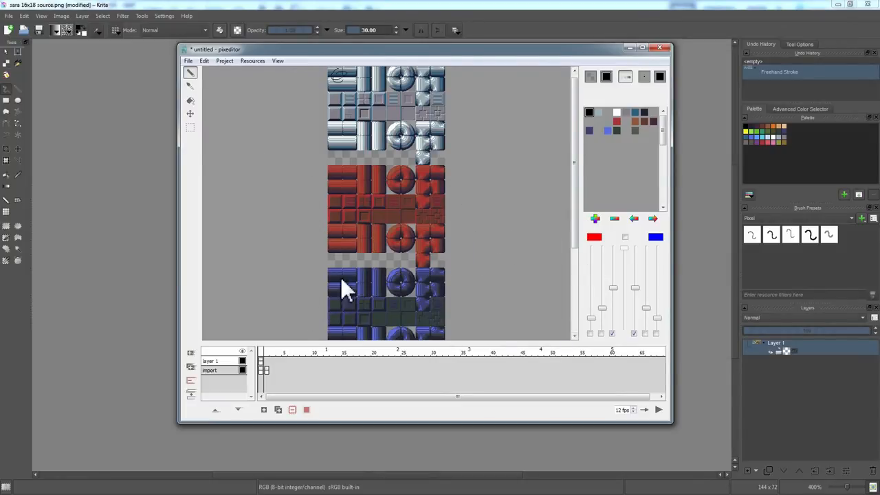
{"action": "mouse_move", "coordinate": [365, 254]}
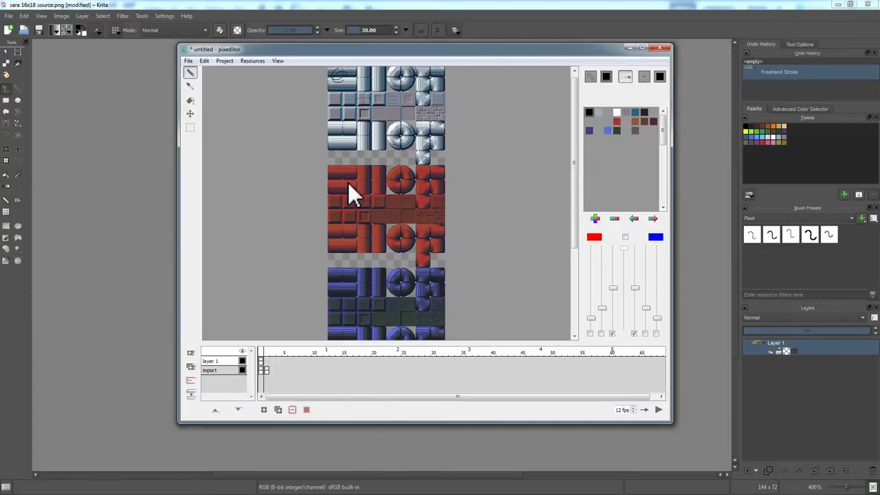
{"action": "mouse_move", "coordinate": [345, 207]}
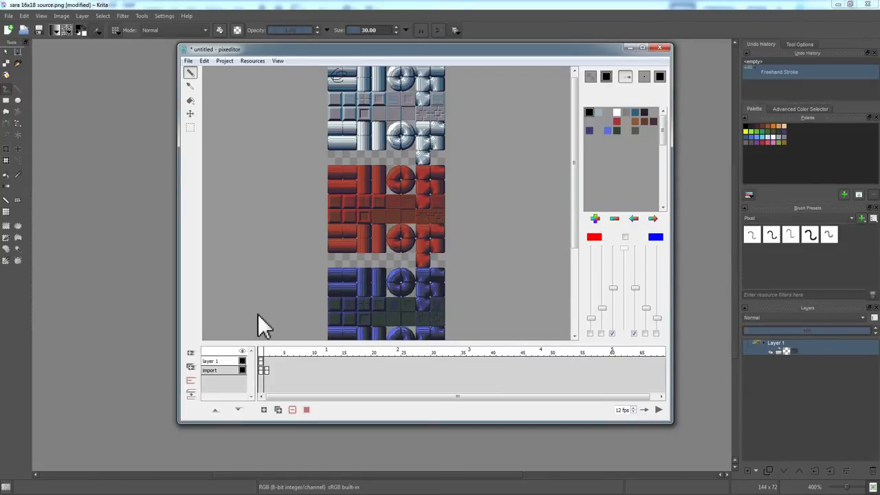
{"action": "mouse_move", "coordinate": [296, 375]}
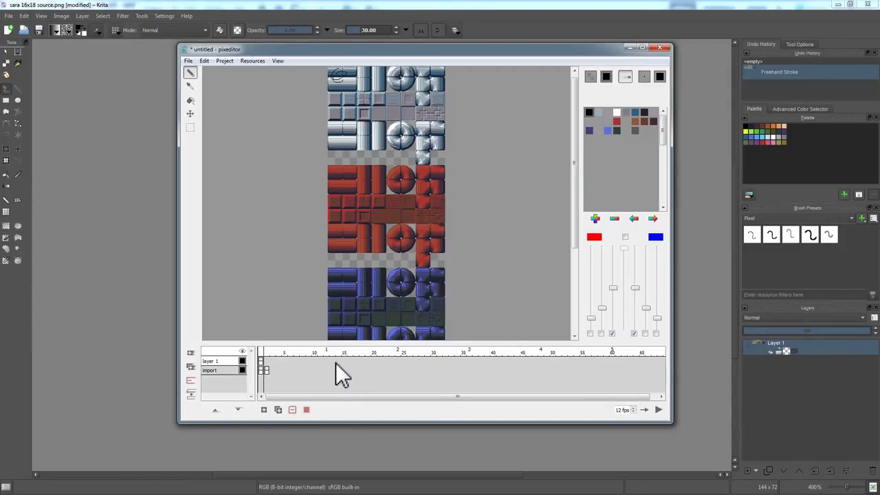
{"action": "mouse_move", "coordinate": [268, 382]}
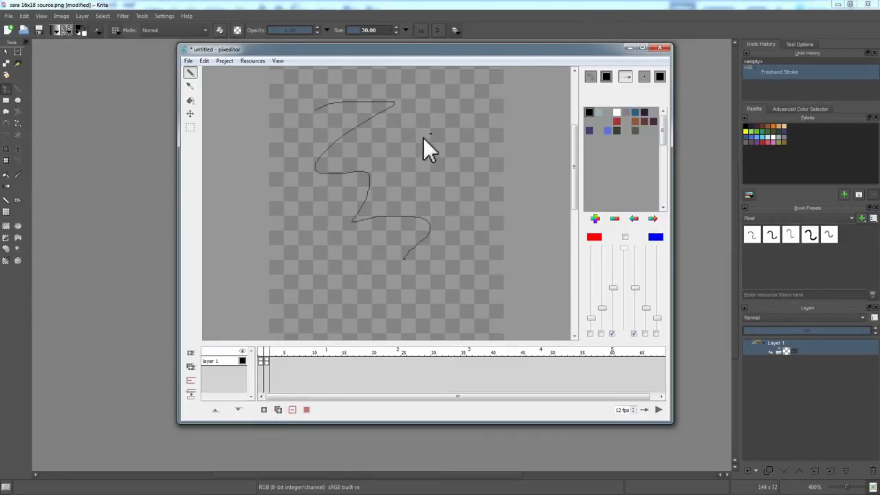
Draw a black zigzag line across the current transparent frame.
{"action": "left_click_drag", "start_coordinate": [430, 144], "coordinate": [348, 330]}
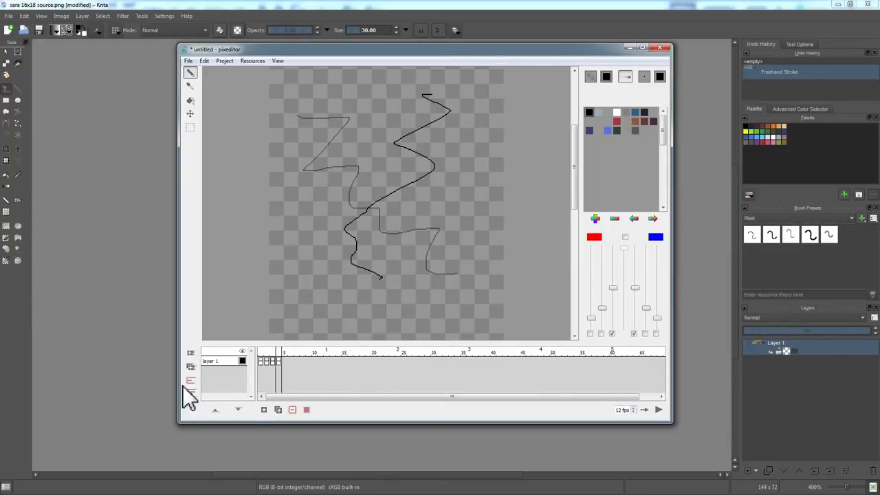
Turn on onion skinning to ghost neighbouring frames behind the current zigzag.
{"action": "left_click", "coordinate": [275, 361]}
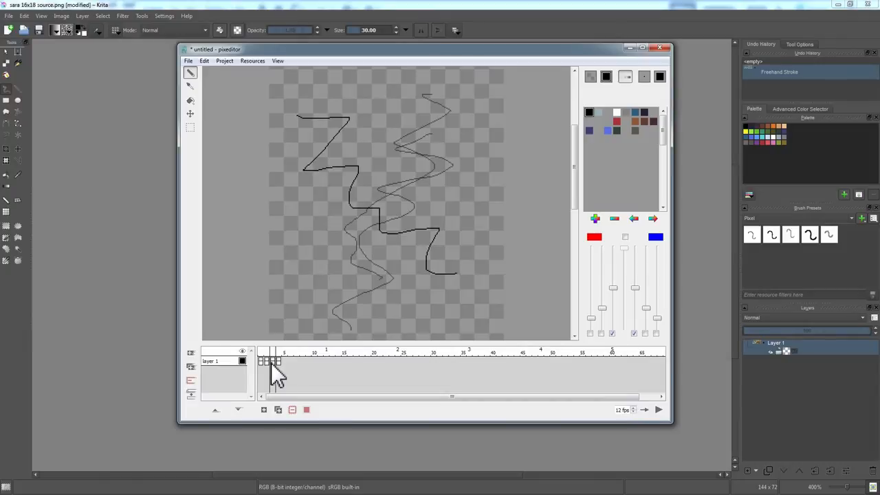
{"action": "mouse_move", "coordinate": [639, 248]}
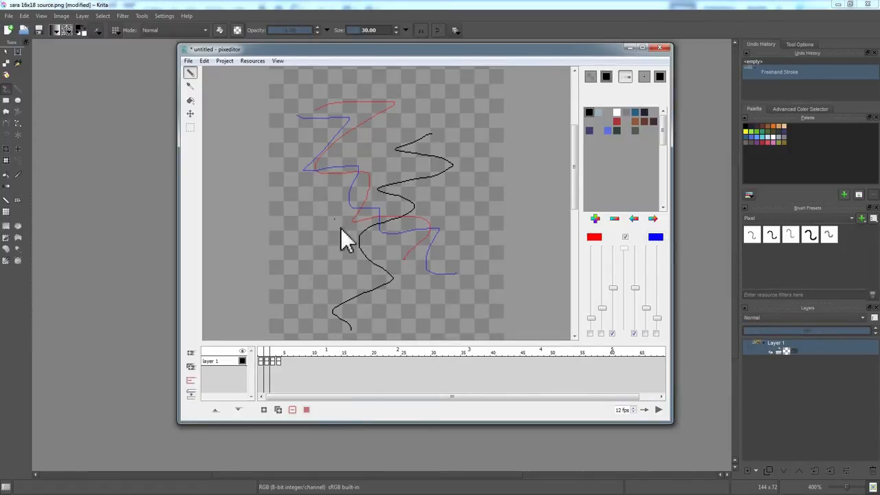
{"action": "mouse_move", "coordinate": [295, 363]}
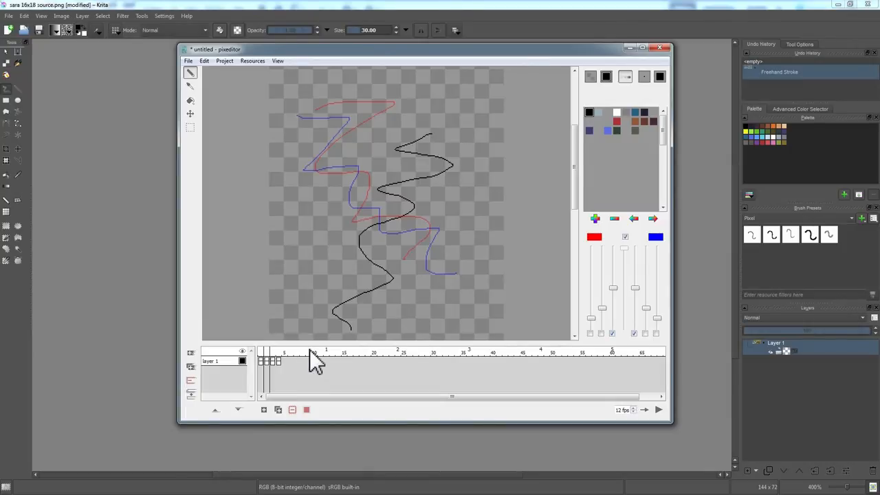
{"action": "mouse_move", "coordinate": [282, 379]}
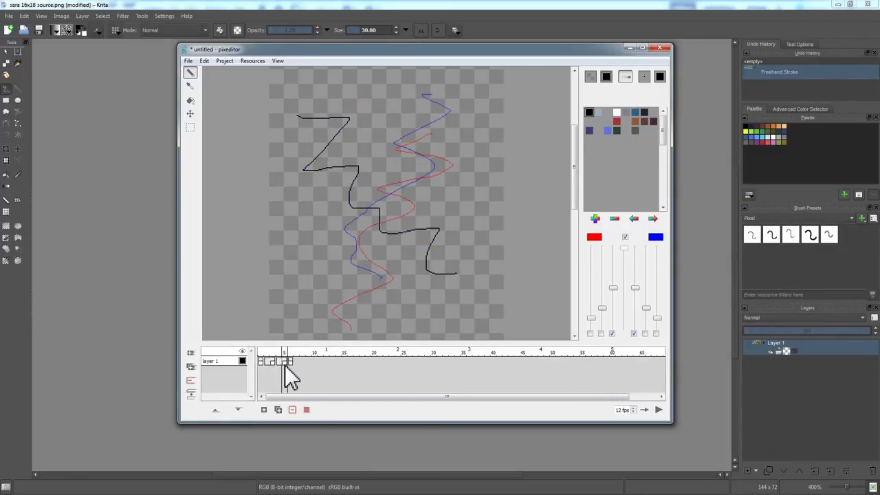
Play the zigzag animation, stop it, then start playback again.
{"action": "left_click", "coordinate": [657, 410]}
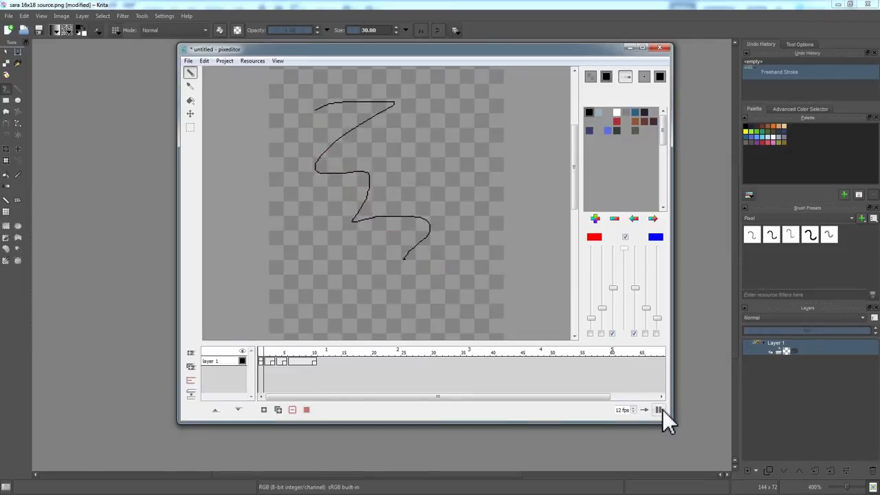
{"action": "left_click", "coordinate": [659, 410]}
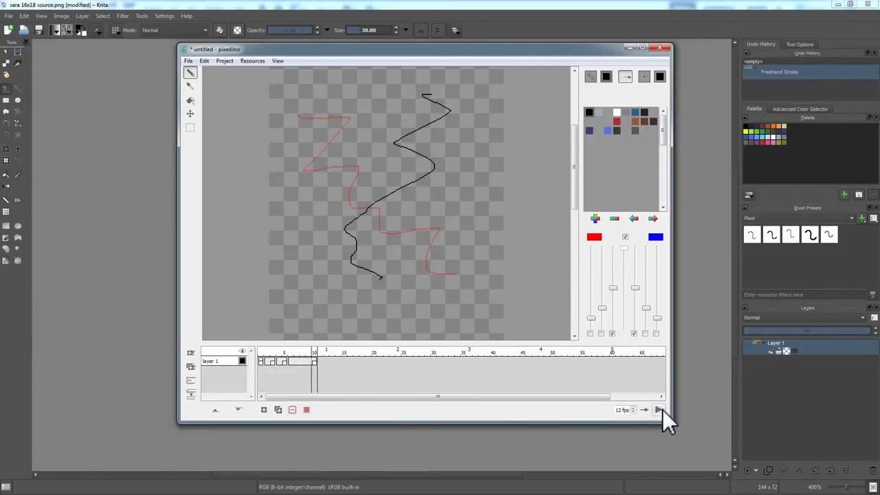
{"action": "left_click", "coordinate": [645, 410]}
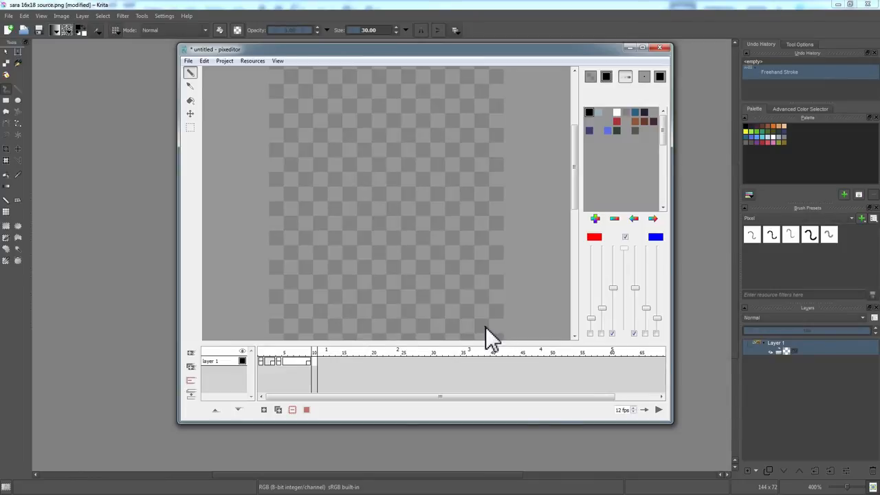
{"action": "mouse_move", "coordinate": [265, 388]}
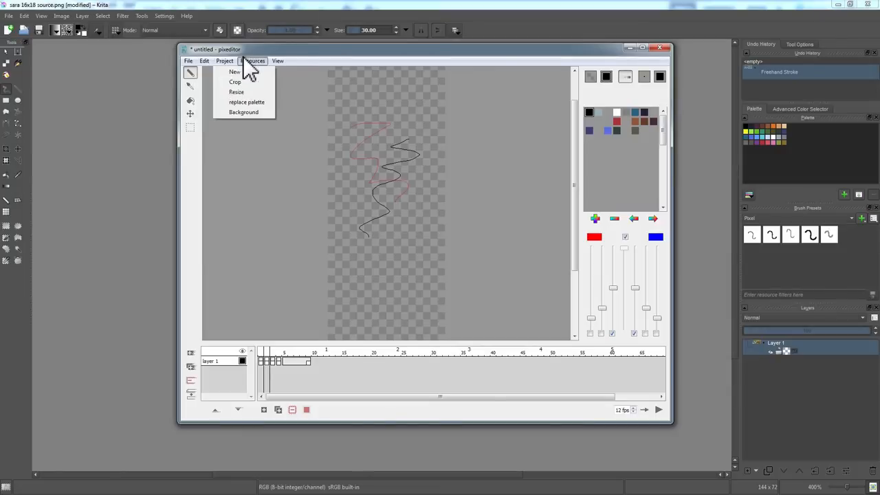
Open pixeditor's Edit menu to reach the cut command for the zigzag.
{"action": "left_click", "coordinate": [204, 61]}
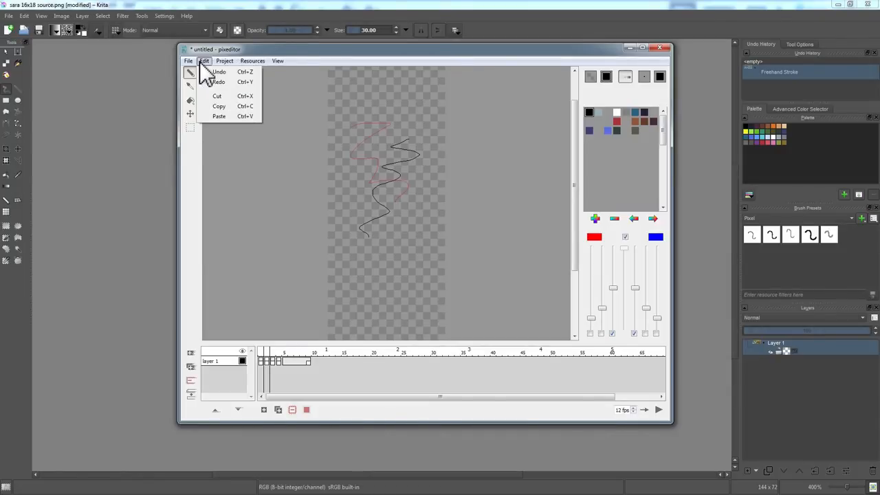
{"action": "mouse_move", "coordinate": [232, 192]}
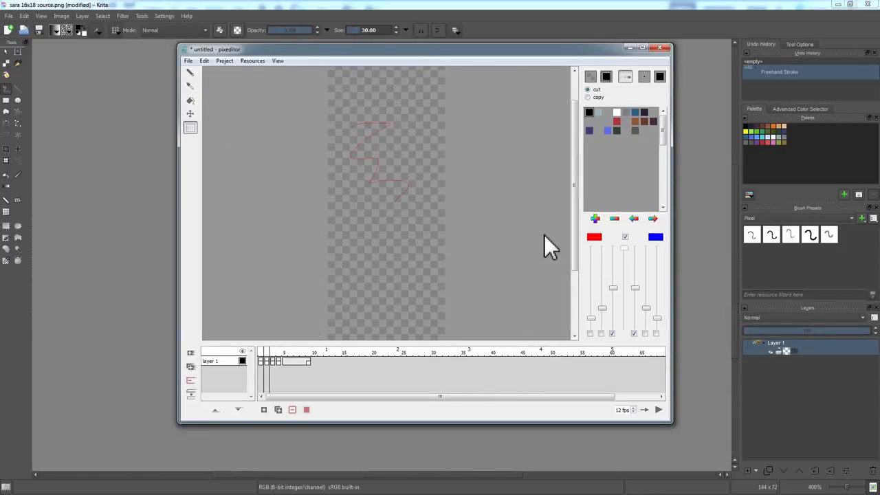
{"action": "mouse_move", "coordinate": [536, 248]}
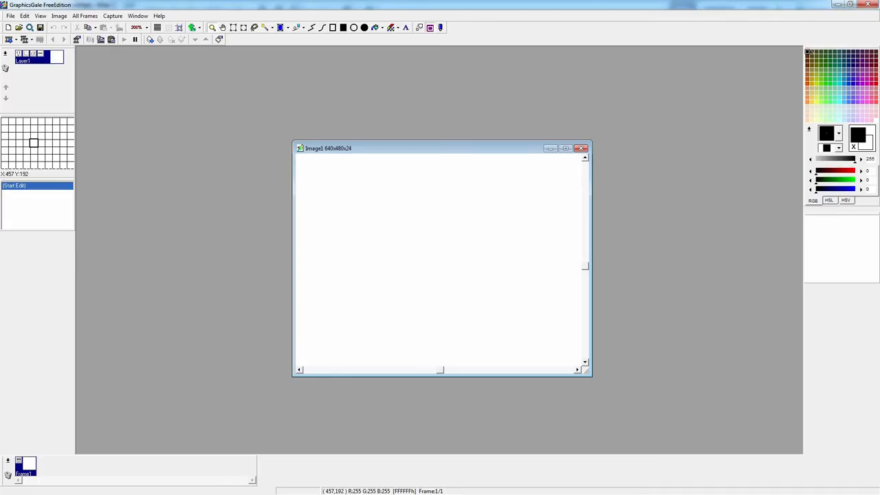
{"action": "mouse_move", "coordinate": [264, 56]}
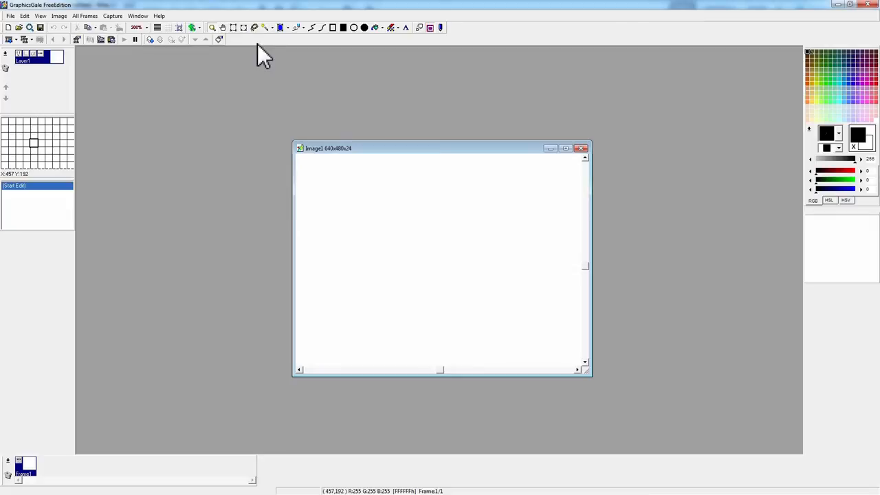
{"action": "mouse_move", "coordinate": [520, 73]}
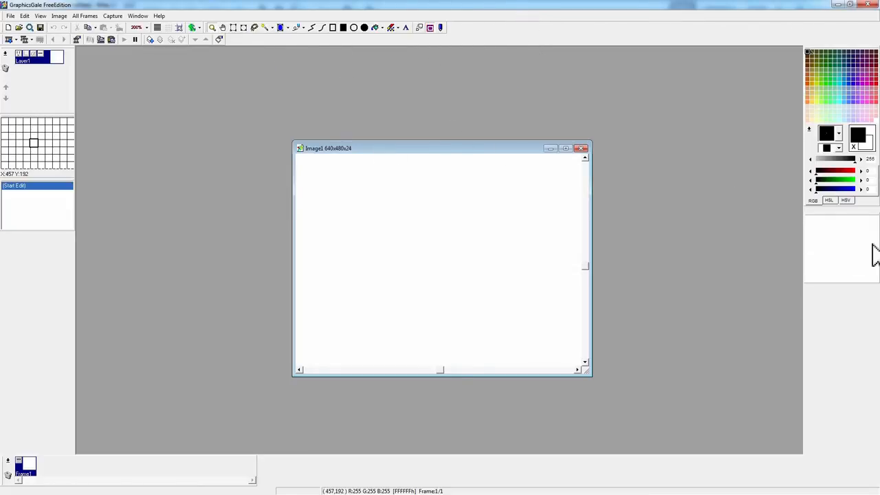
Switch GraphicsGale's colour sliders from RGB to HSL.
{"action": "left_click", "coordinate": [829, 200]}
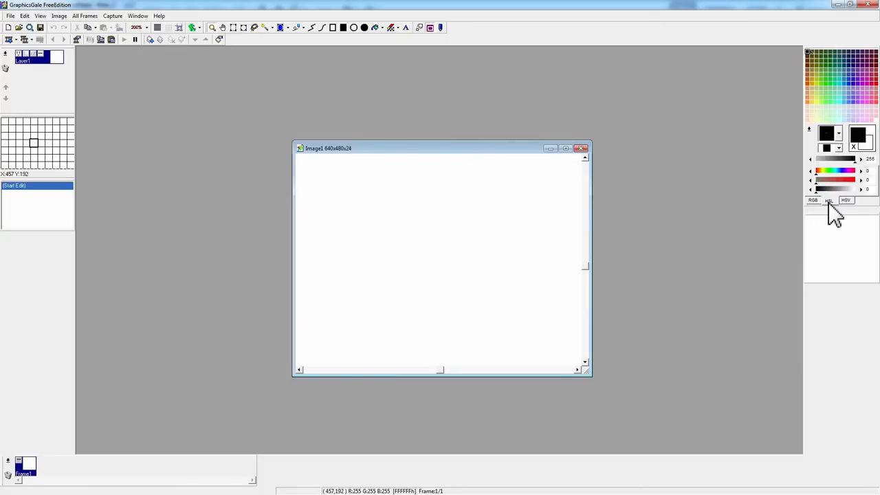
{"action": "mouse_move", "coordinate": [148, 55]}
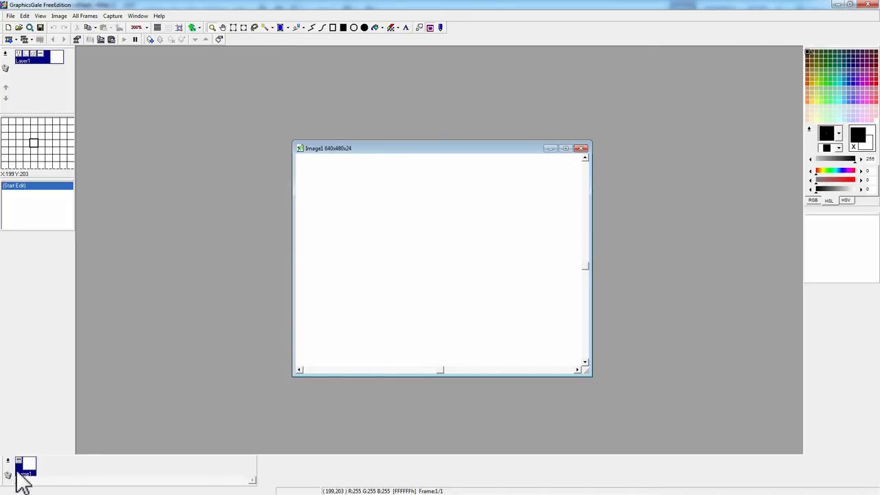
Insert a new frame left of the existing one, accepting default properties.
{"action": "right_click", "coordinate": [24, 473]}
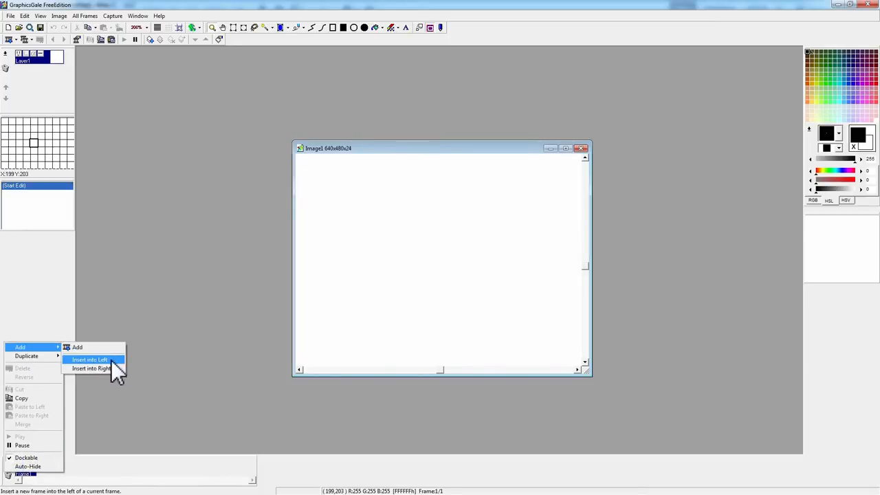
{"action": "left_click", "coordinate": [89, 360]}
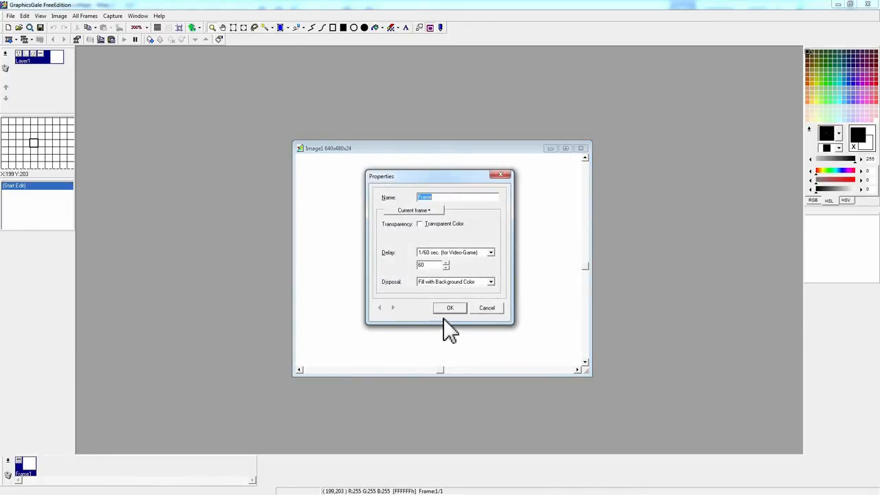
{"action": "left_click", "coordinate": [449, 307]}
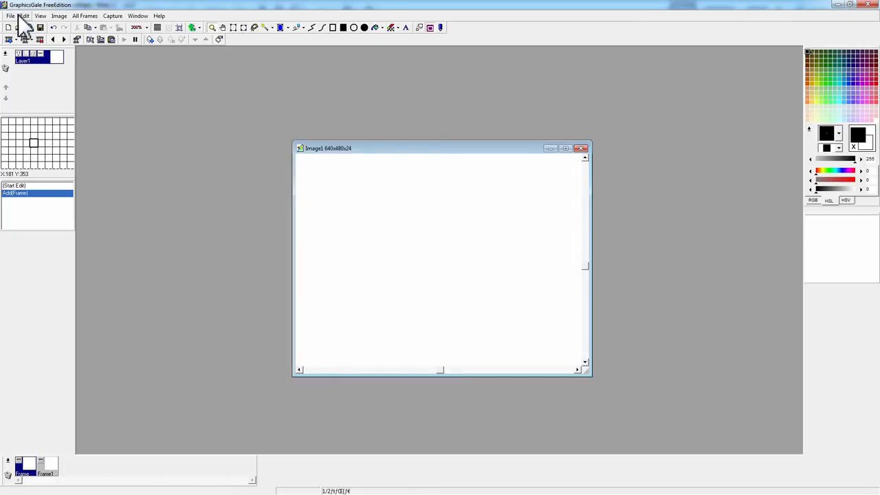
{"action": "left_click", "coordinate": [11, 16]}
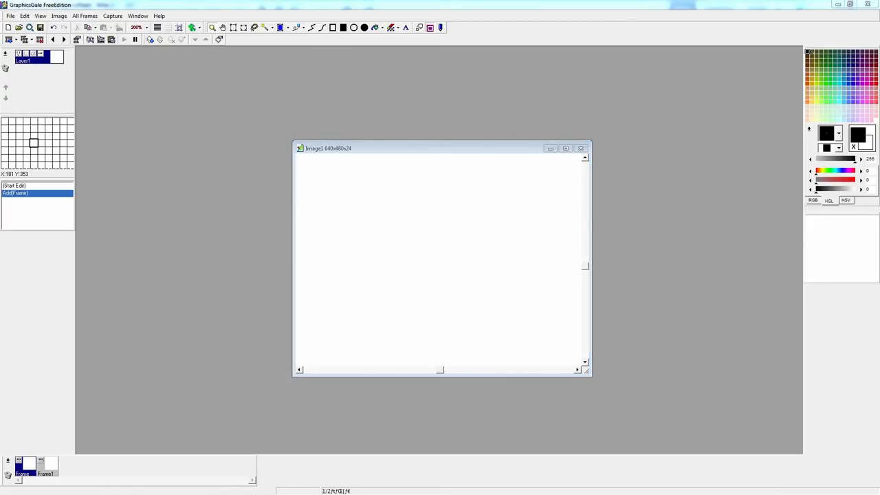
{"action": "mouse_move", "coordinate": [657, 151]}
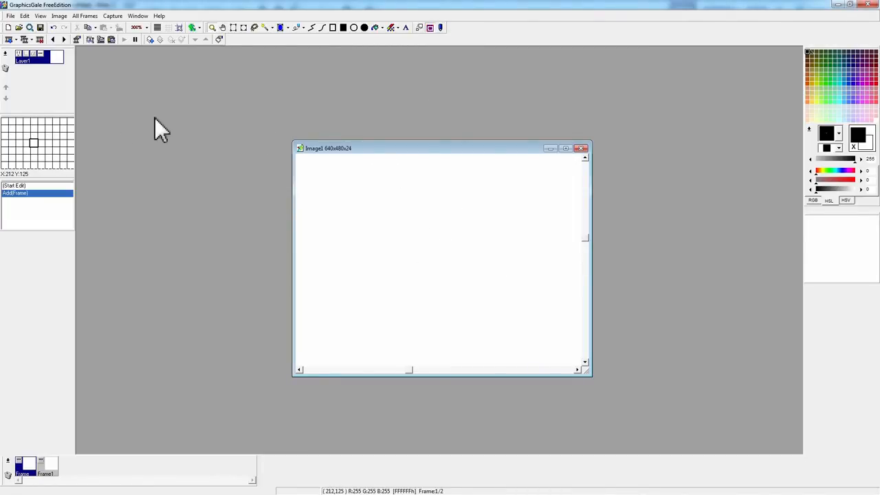
{"action": "left_click", "coordinate": [441, 28]}
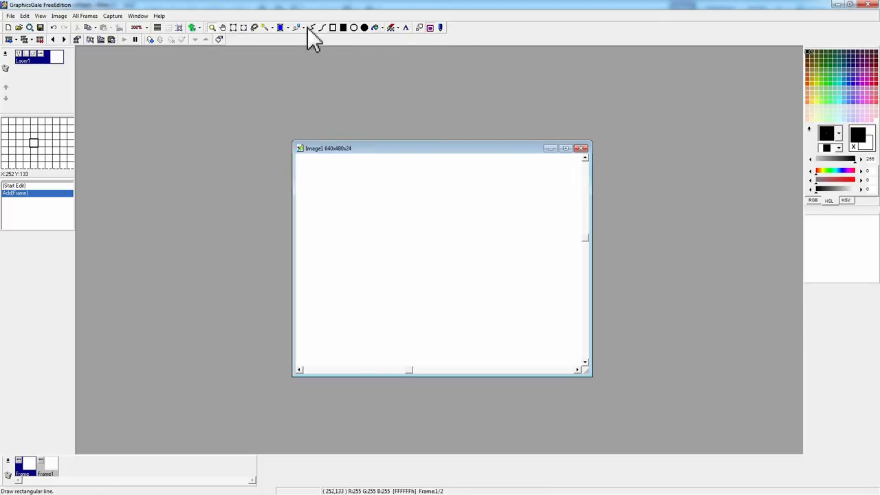
{"action": "left_click", "coordinate": [297, 27]}
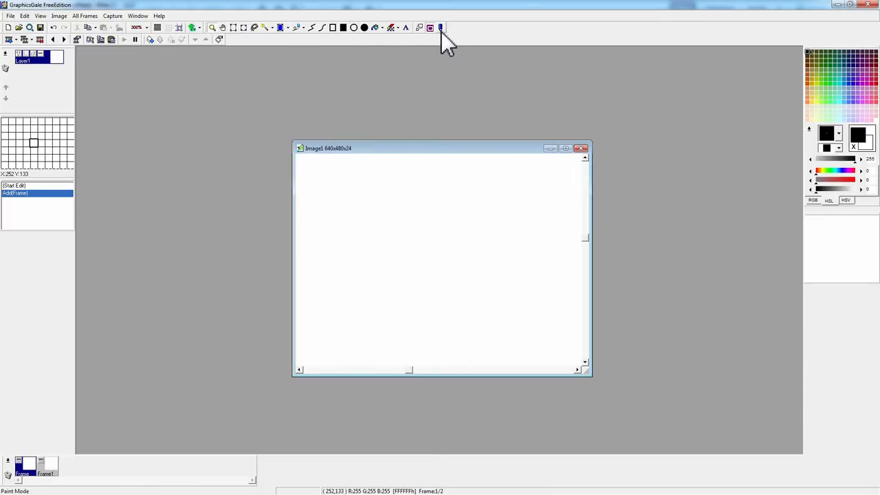
{"action": "left_click", "coordinate": [440, 28]}
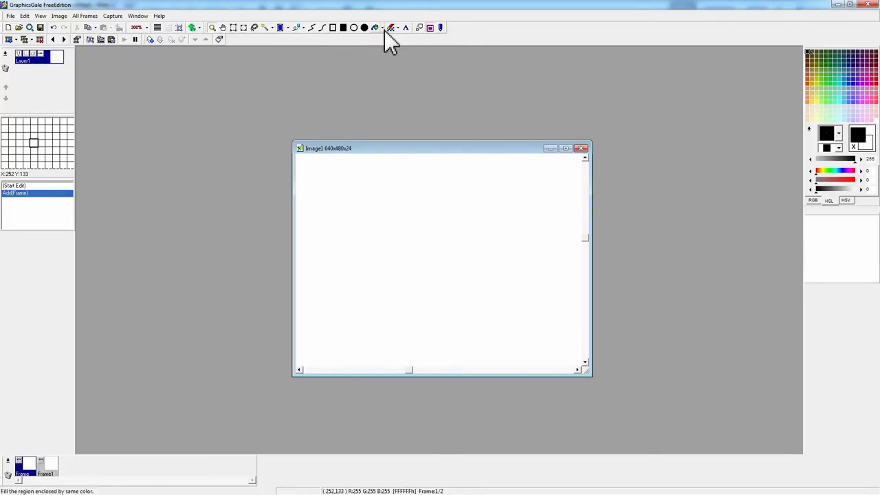
{"action": "left_click", "coordinate": [441, 28]}
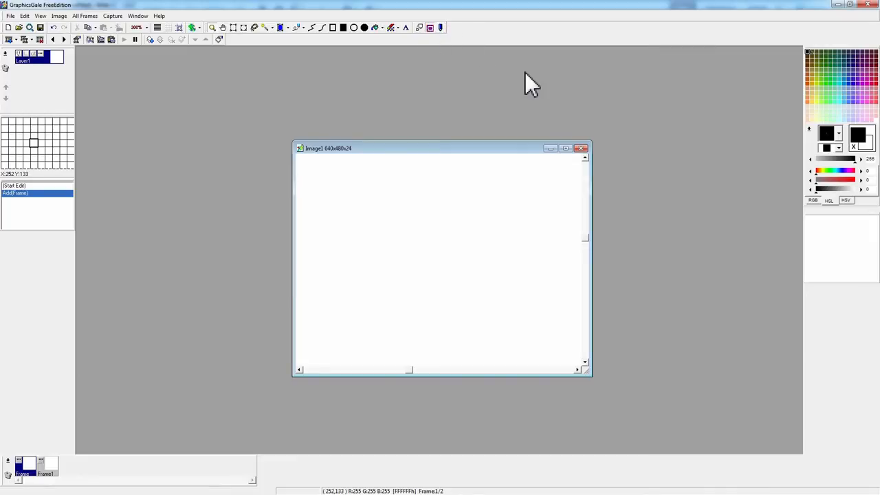
{"action": "mouse_move", "coordinate": [324, 17]}
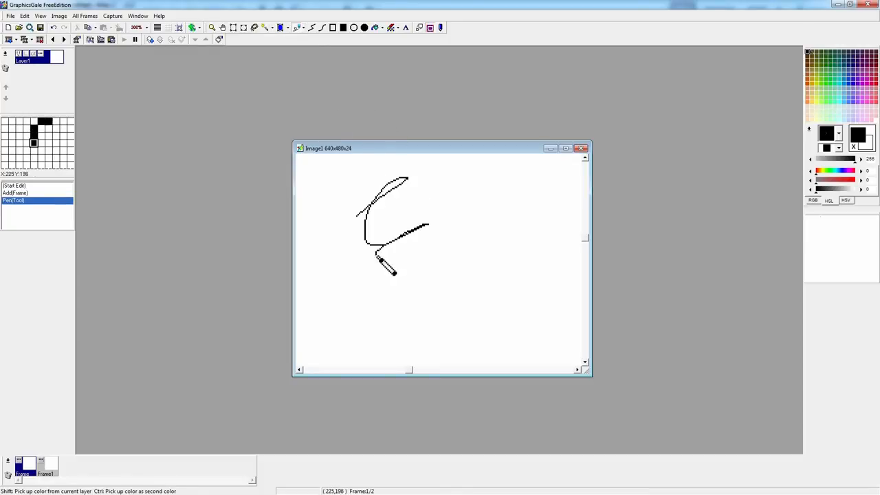
Select the second frame and draw a black zigzag on it with the pen.
{"action": "left_click", "coordinate": [45, 464]}
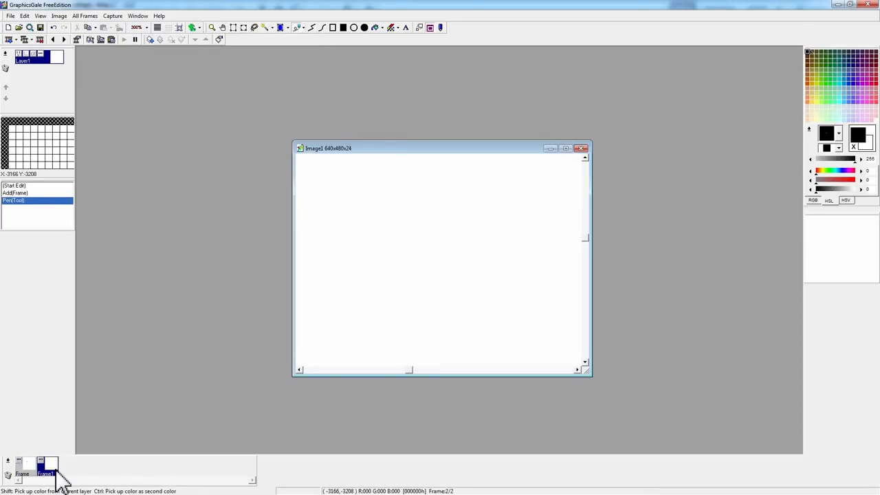
{"action": "left_click_drag", "start_coordinate": [388, 198], "coordinate": [453, 343]}
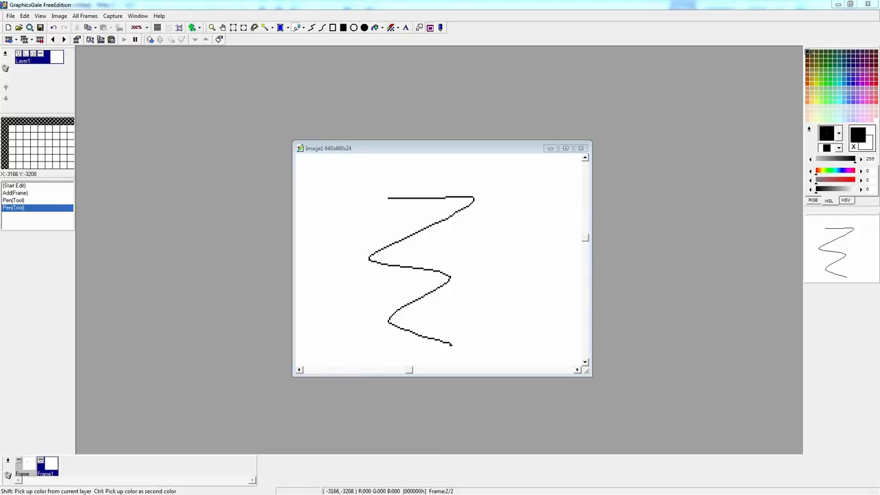
{"action": "left_click", "coordinate": [672, 266]}
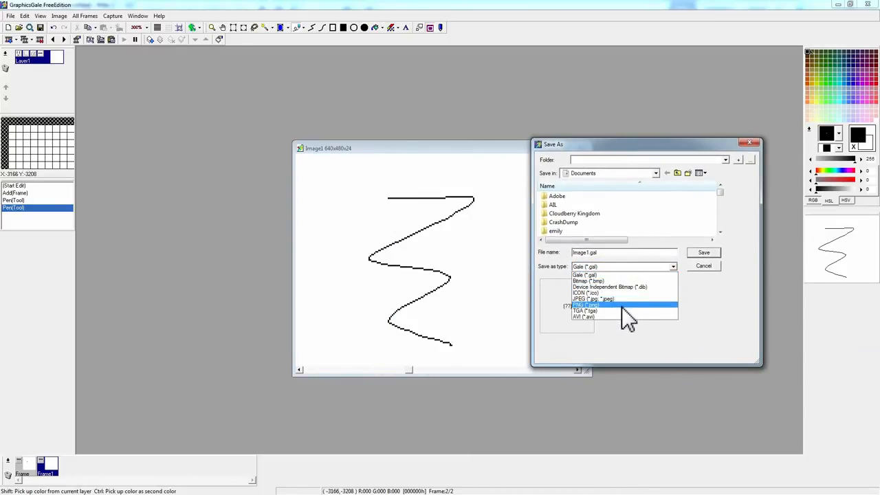
Save the two-frame image as Image1.png in PNG format.
{"action": "left_click", "coordinate": [586, 304]}
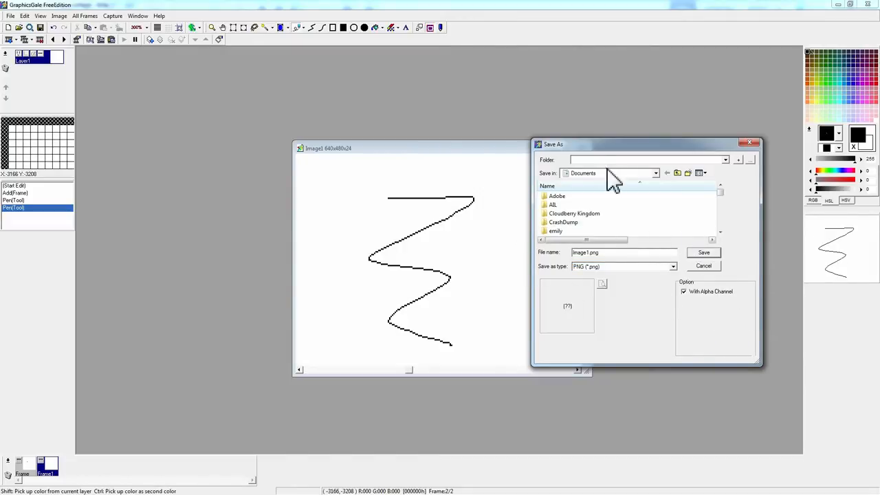
{"action": "left_click", "coordinate": [704, 253]}
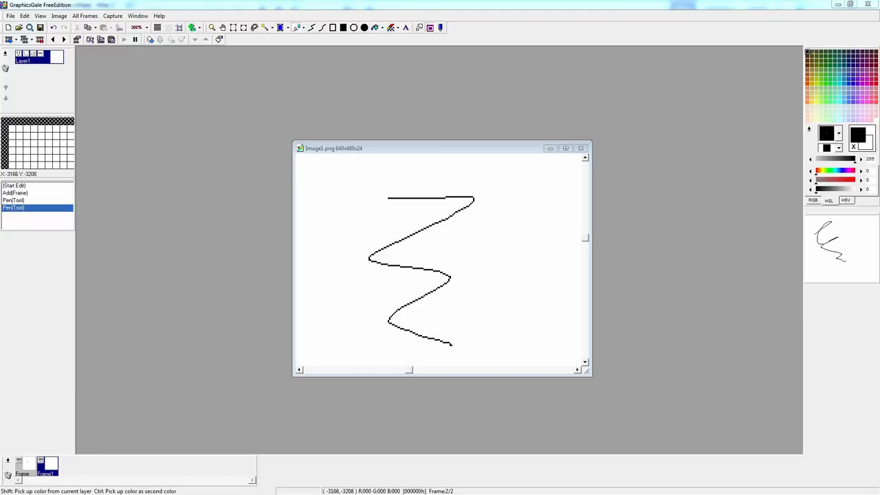
{"action": "mouse_move", "coordinate": [526, 289]}
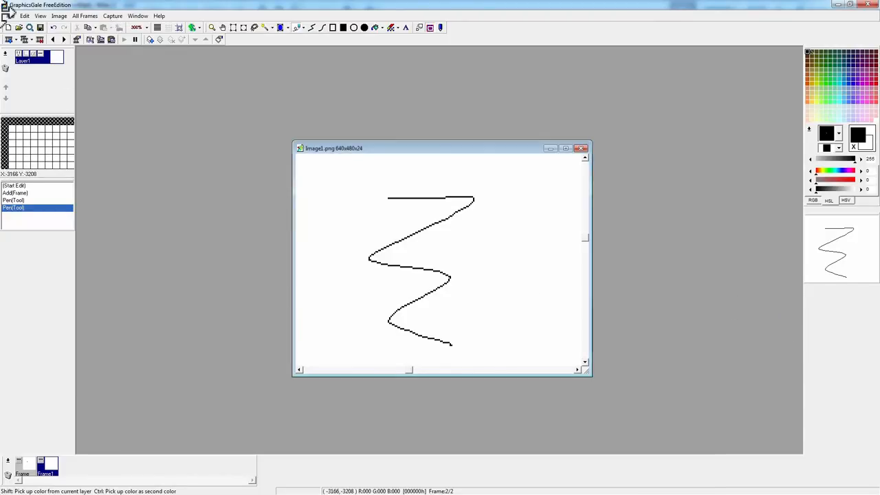
Open Import From Multi Files, then cancel without importing anything.
{"action": "left_click", "coordinate": [11, 16]}
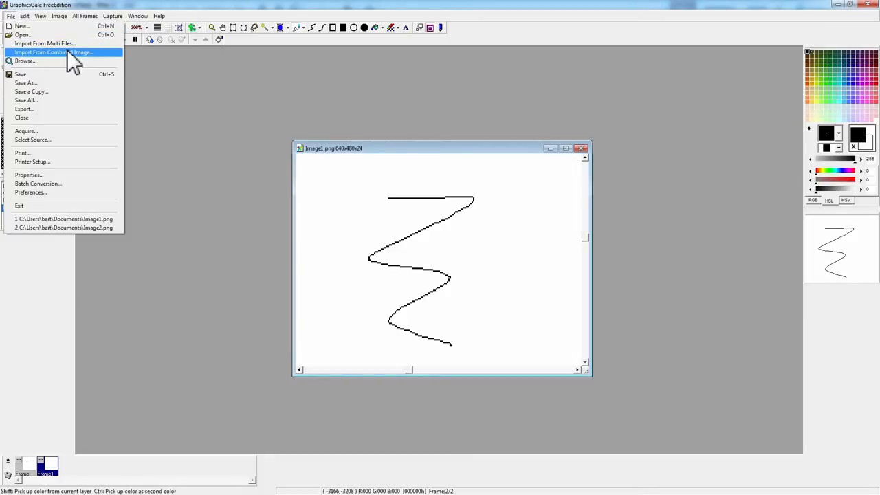
{"action": "left_click", "coordinate": [44, 44]}
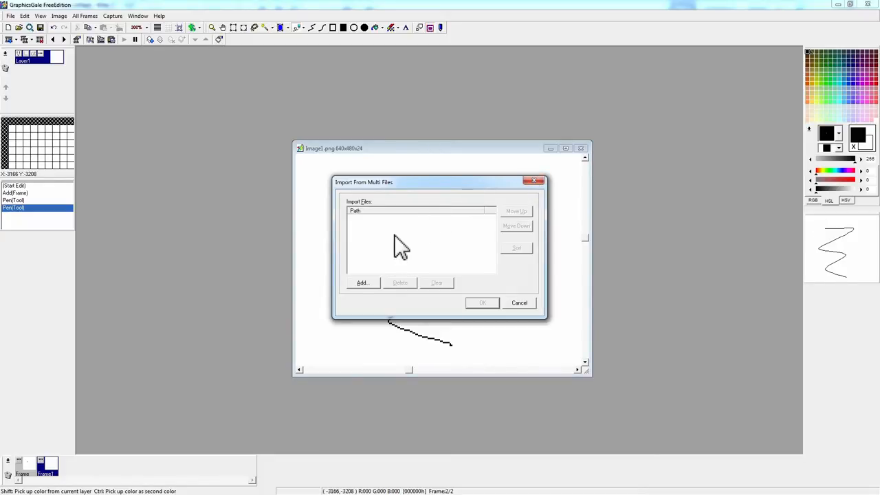
{"action": "left_click", "coordinate": [519, 303]}
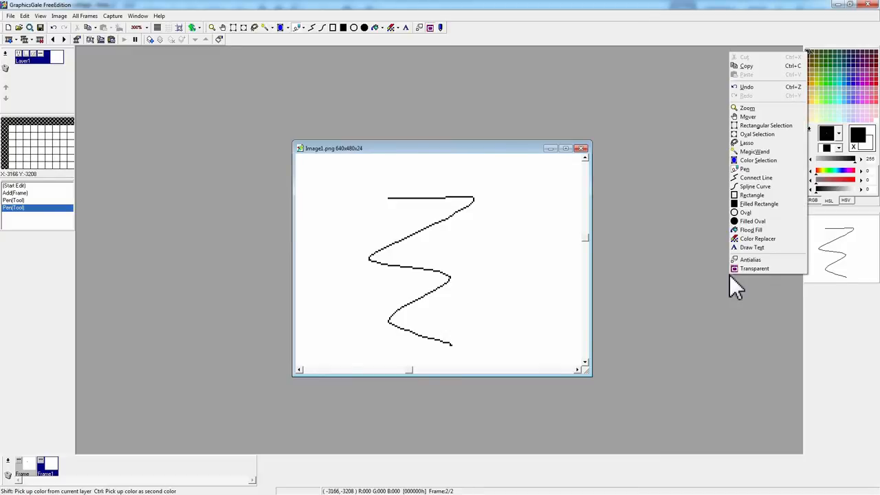
Pick the Pen tool from the right-click tool pop-up list.
{"action": "left_click", "coordinate": [622, 210]}
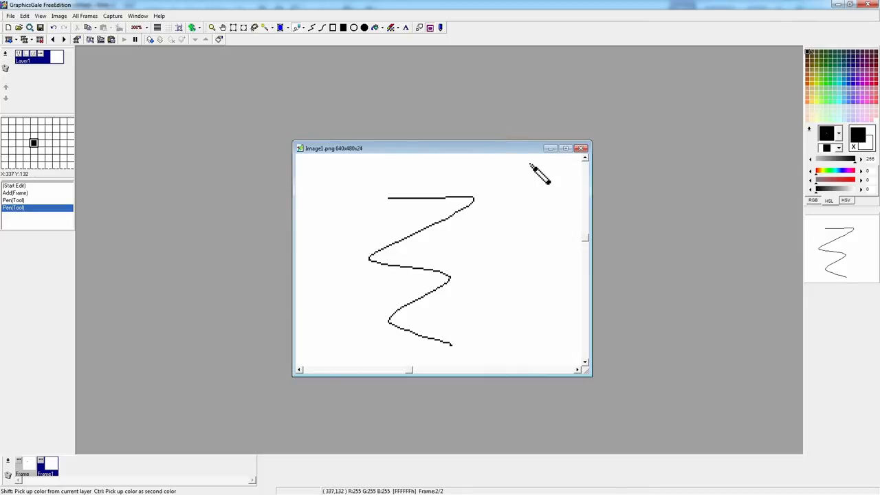
{"action": "mouse_move", "coordinate": [439, 251]}
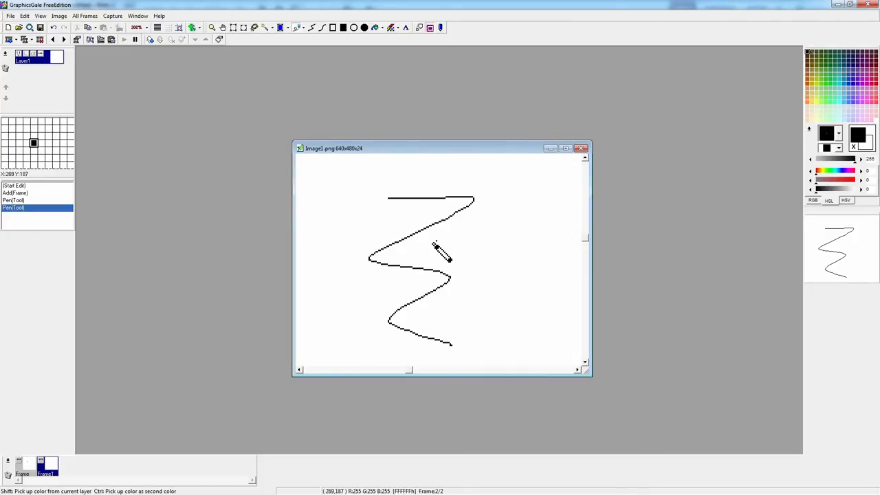
{"action": "mouse_move", "coordinate": [406, 230]}
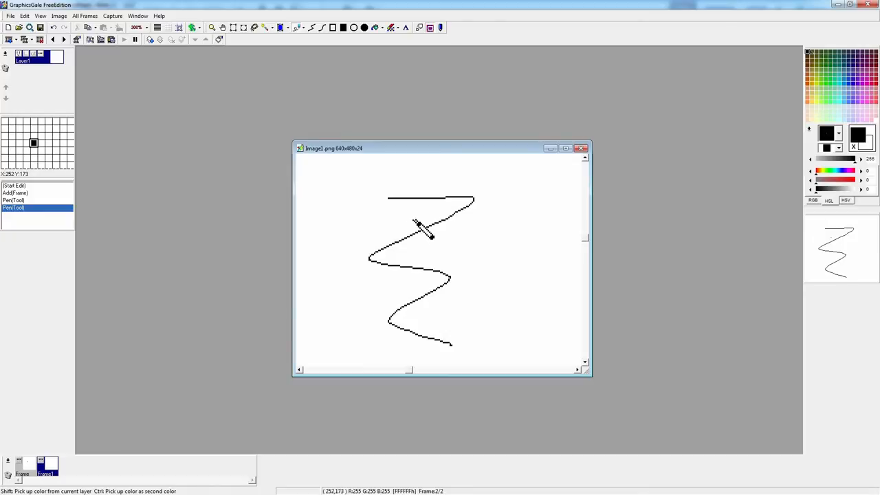
{"action": "mouse_move", "coordinate": [467, 241]}
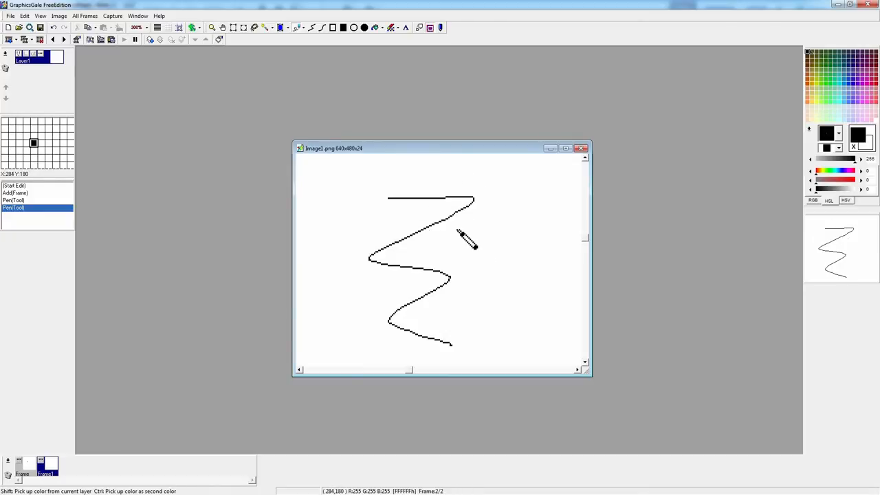
{"action": "mouse_move", "coordinate": [410, 87]}
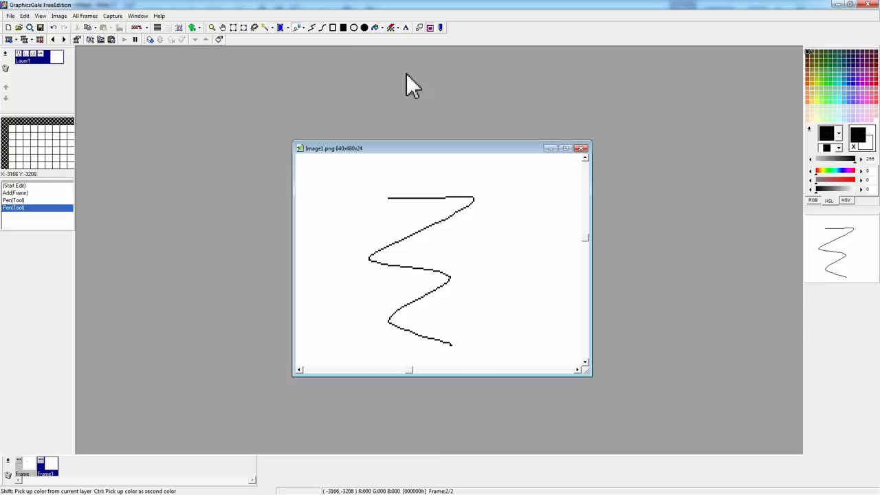
{"action": "mouse_move", "coordinate": [430, 82]}
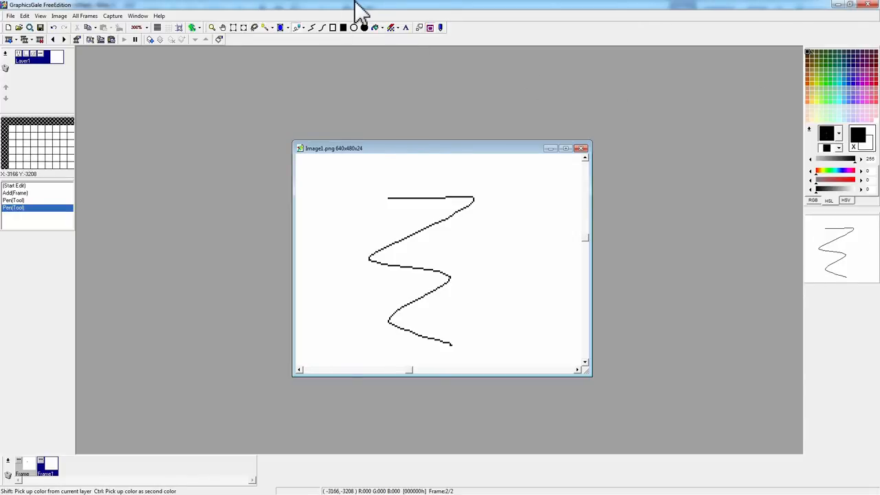
{"action": "mouse_move", "coordinate": [397, 104]}
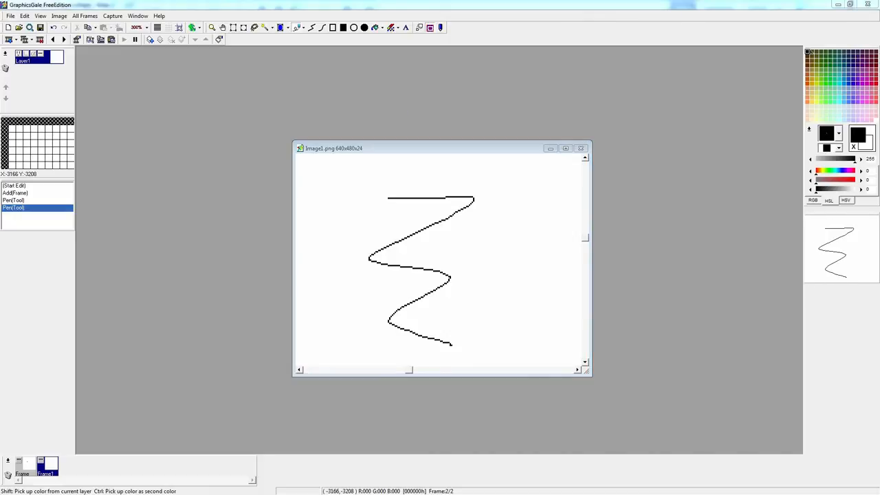
{"action": "mouse_move", "coordinate": [716, 13]}
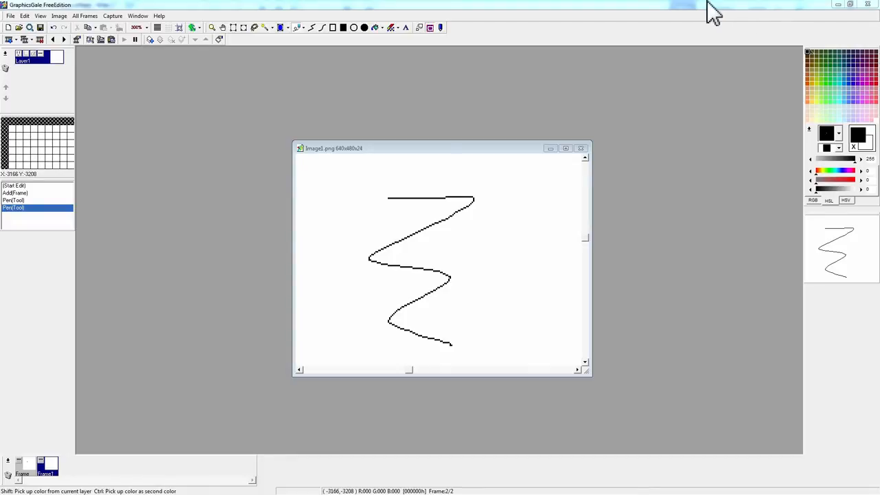
{"action": "mouse_move", "coordinate": [556, 102]}
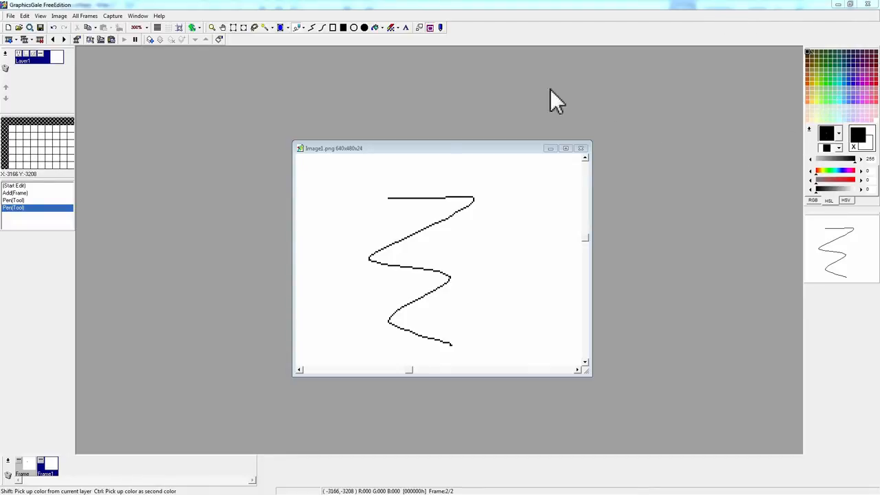
{"action": "mouse_move", "coordinate": [258, 31]}
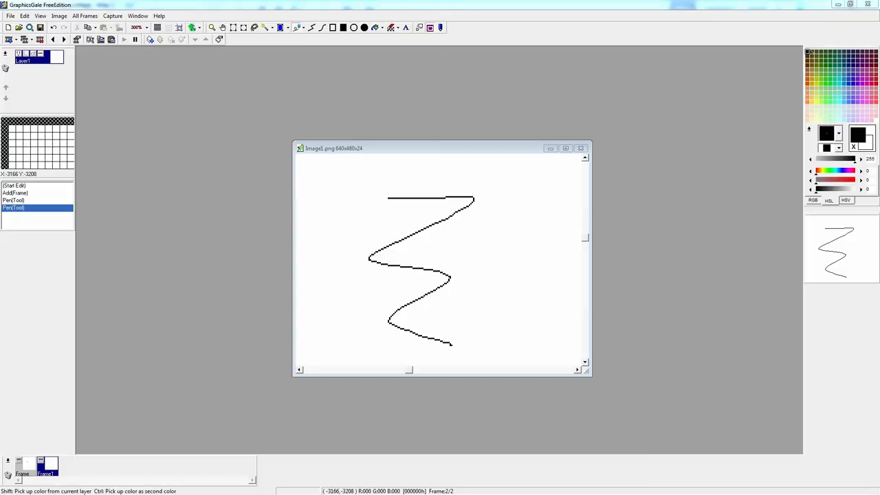
{"action": "mouse_move", "coordinate": [348, 73]}
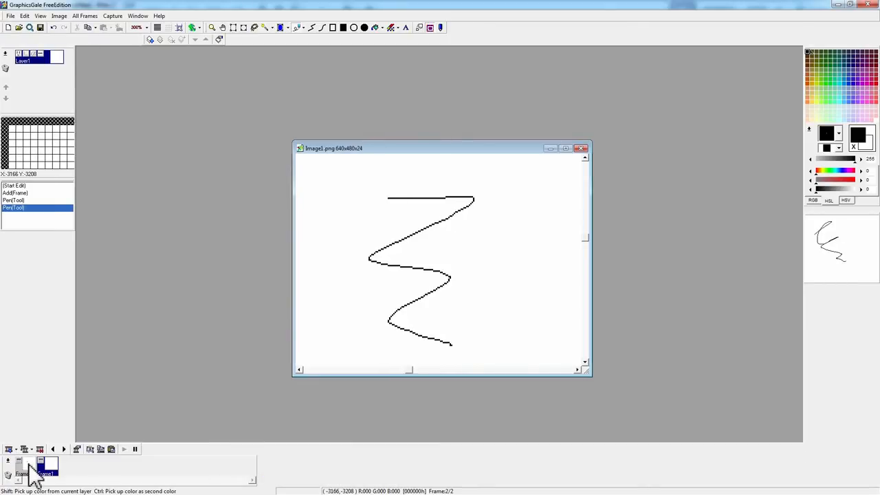
{"action": "mouse_move", "coordinate": [145, 39]}
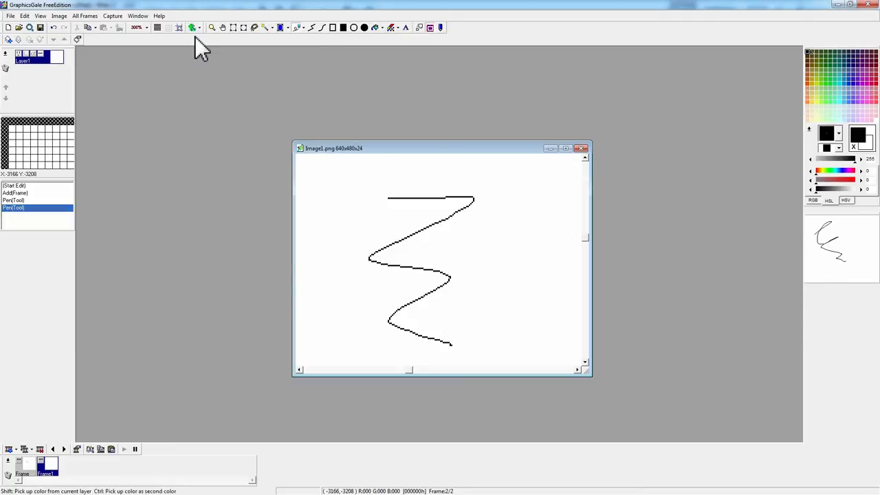
{"action": "mouse_move", "coordinate": [206, 31]}
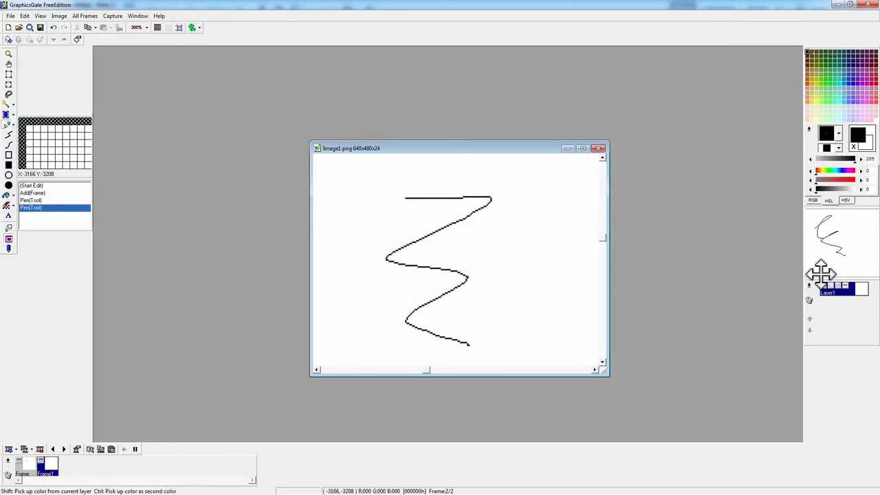
{"action": "mouse_move", "coordinate": [46, 120]}
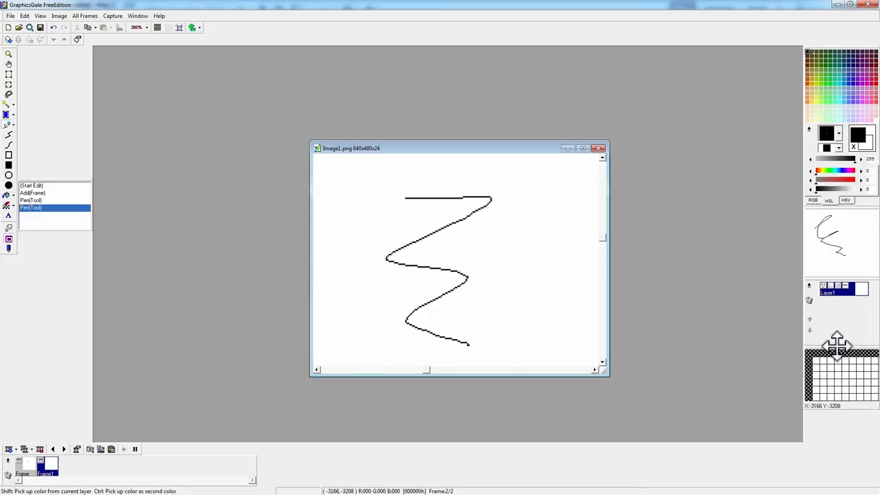
{"action": "mouse_move", "coordinate": [52, 180]}
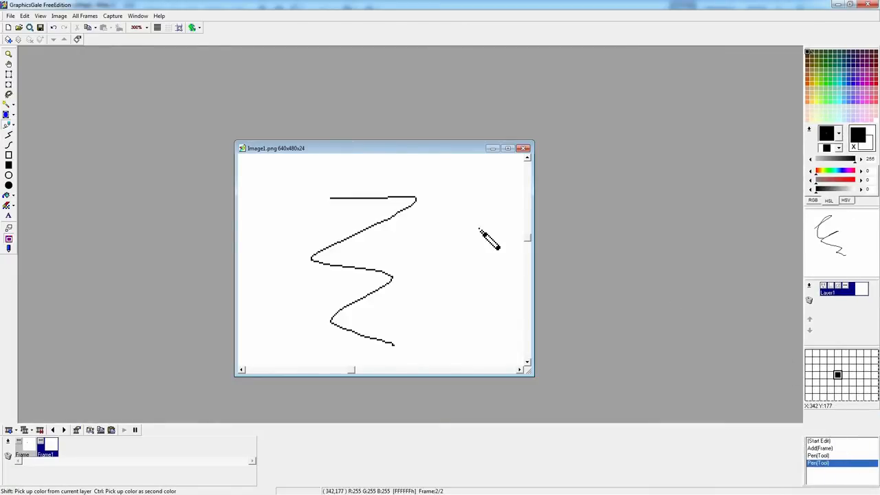
{"action": "mouse_move", "coordinate": [767, 199]}
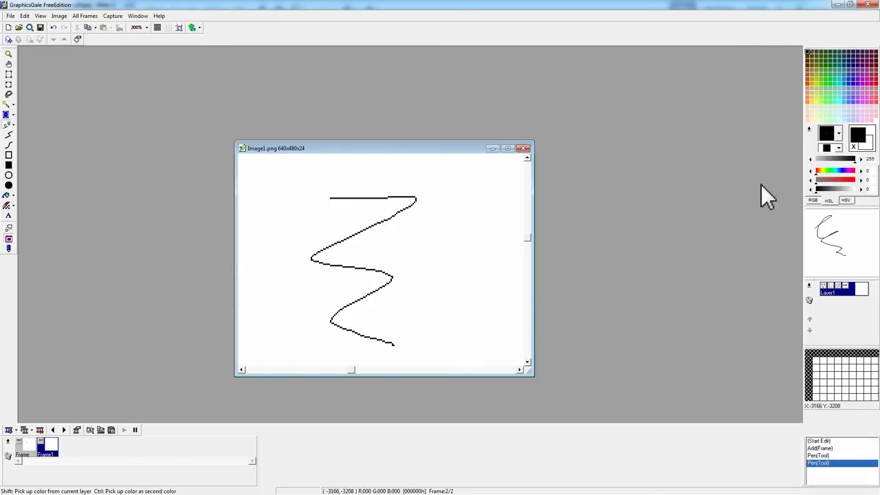
{"action": "mouse_move", "coordinate": [766, 329]}
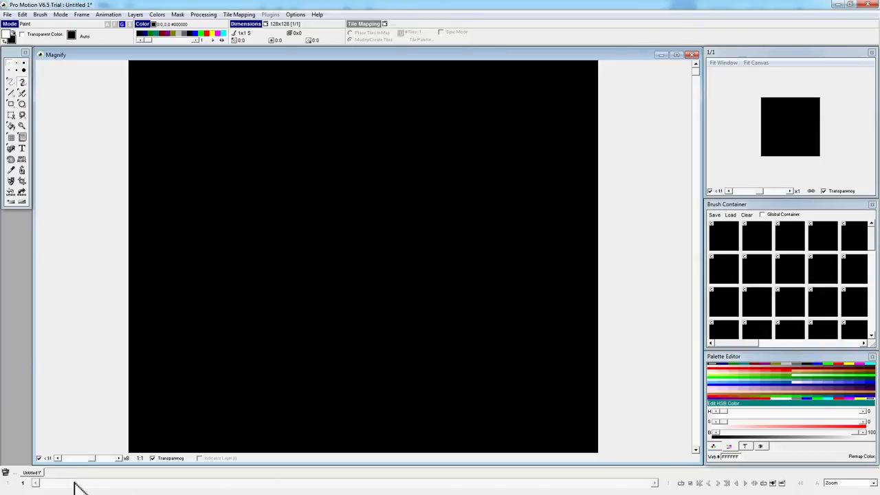
{"action": "mouse_move", "coordinate": [24, 487]}
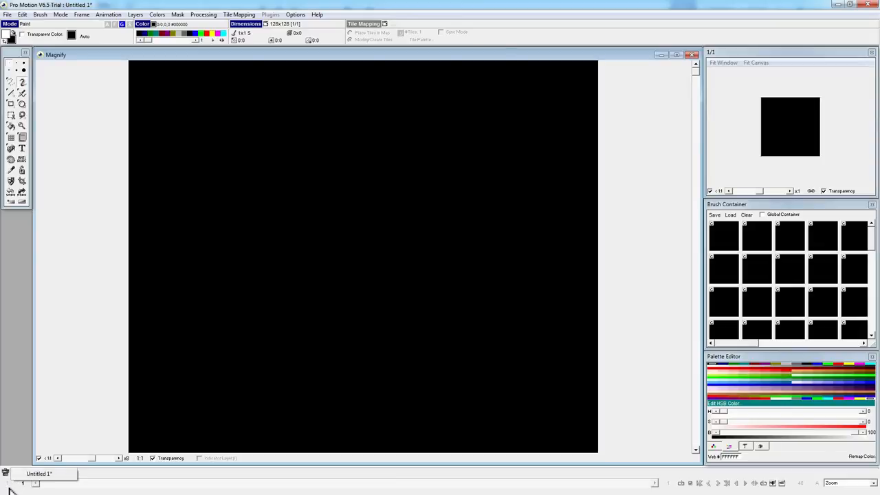
Insert 3 new frames so the 128×128 animation has four frames.
{"action": "left_click", "coordinate": [108, 13]}
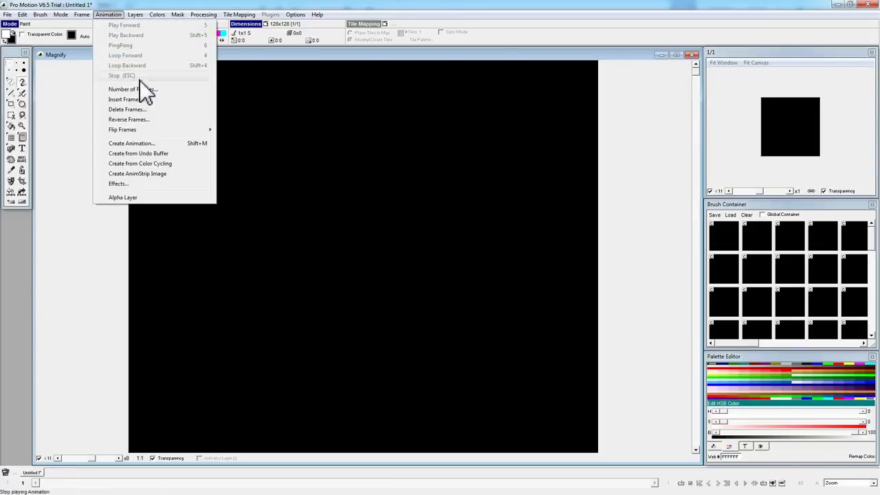
{"action": "left_click", "coordinate": [132, 143]}
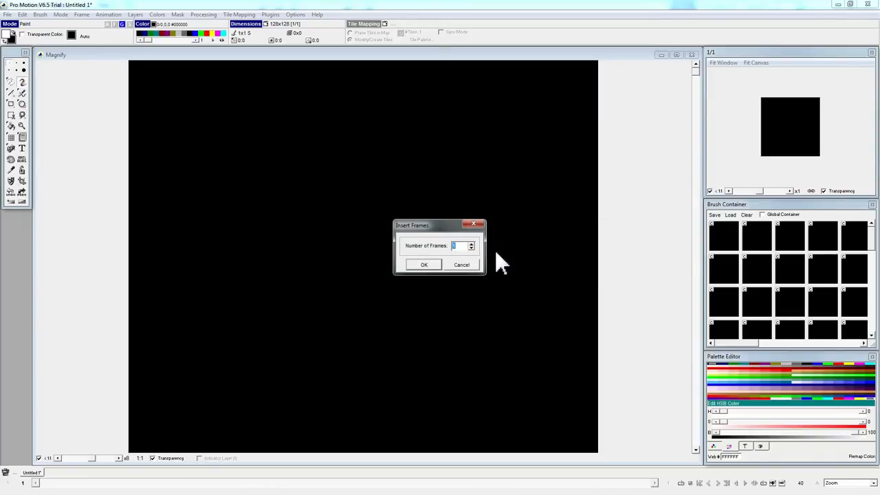
{"action": "type", "text": "3"}
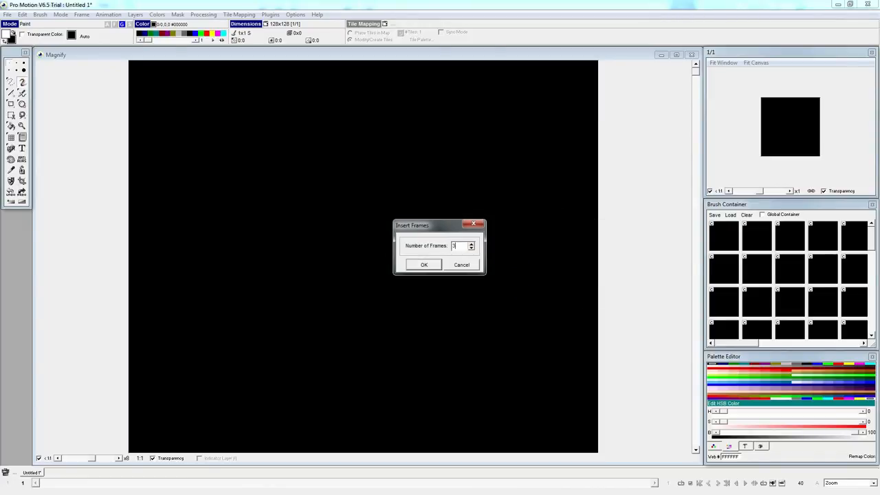
{"action": "left_click", "coordinate": [424, 265]}
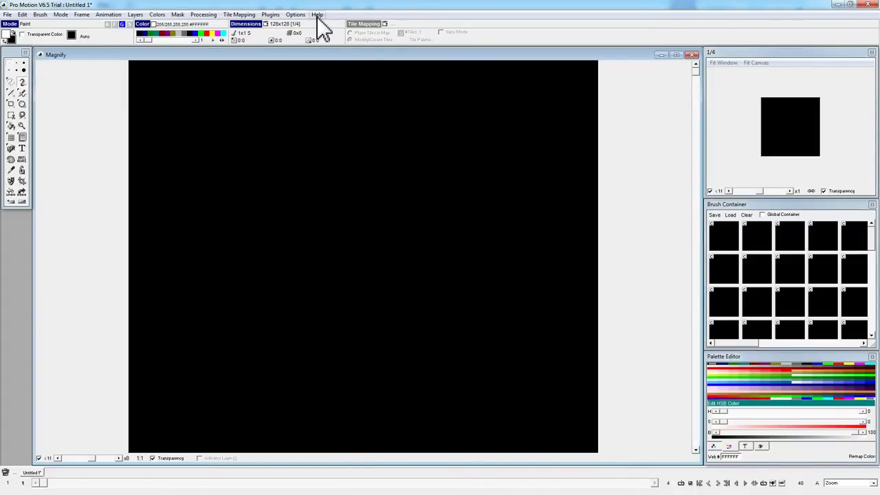
{"action": "left_click", "coordinate": [318, 13]}
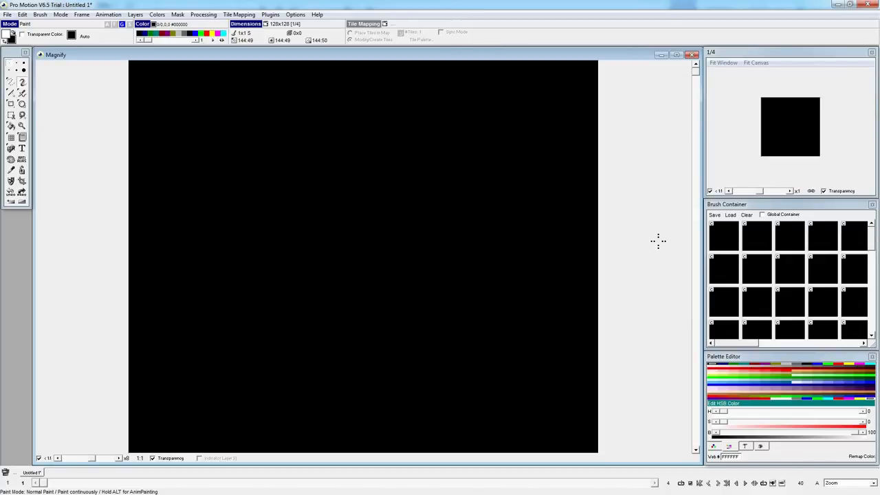
{"action": "mouse_move", "coordinate": [648, 127]}
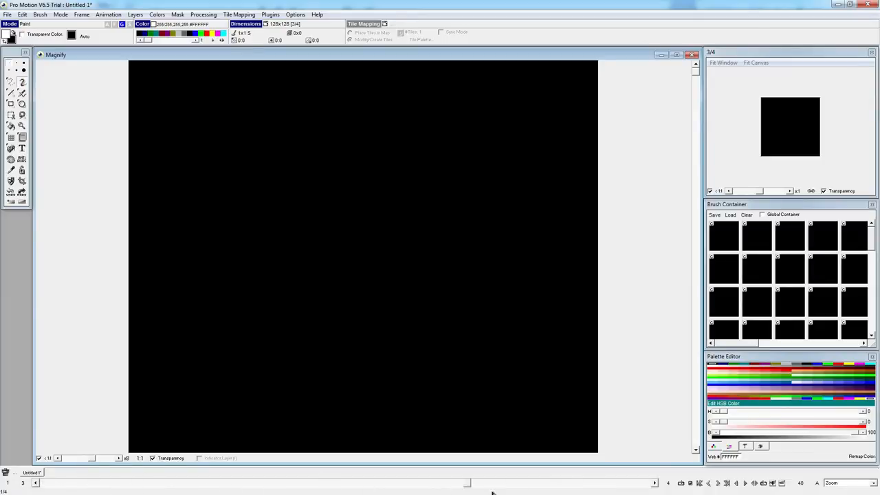
Jump to the animation's last frame, 4 of 4.
{"action": "left_click", "coordinate": [654, 483]}
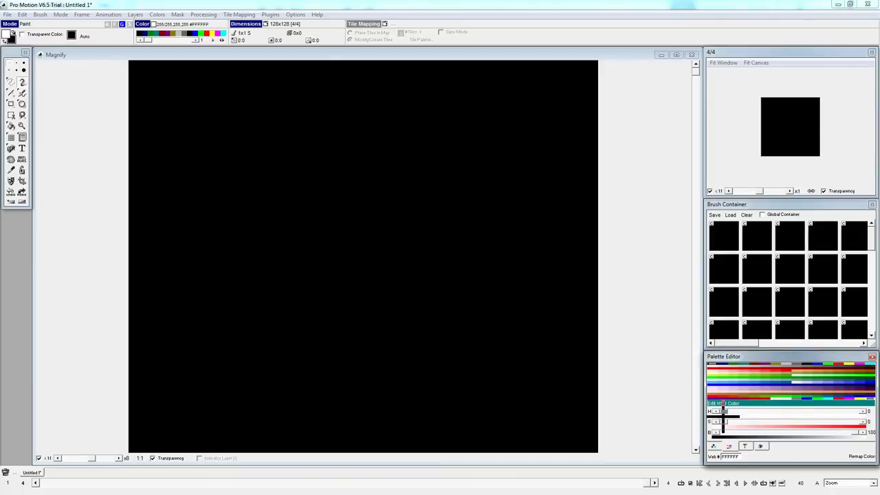
Toggle the palette sliders between RGB and HSB, then drag the brightness slider.
{"action": "left_click", "coordinate": [729, 446]}
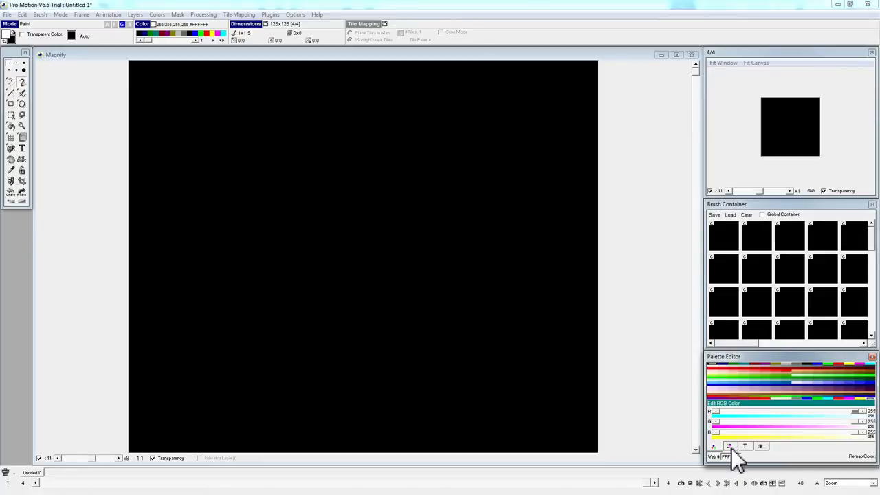
{"action": "left_click", "coordinate": [729, 447]}
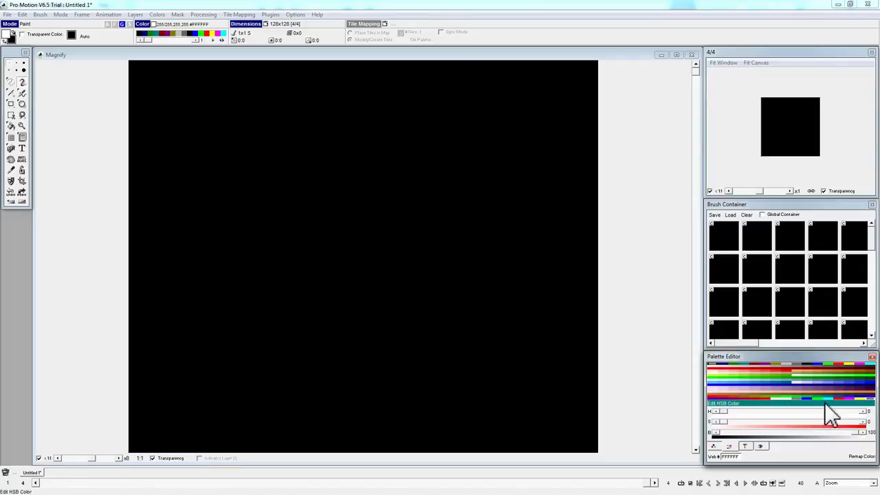
{"action": "mouse_move", "coordinate": [773, 443]}
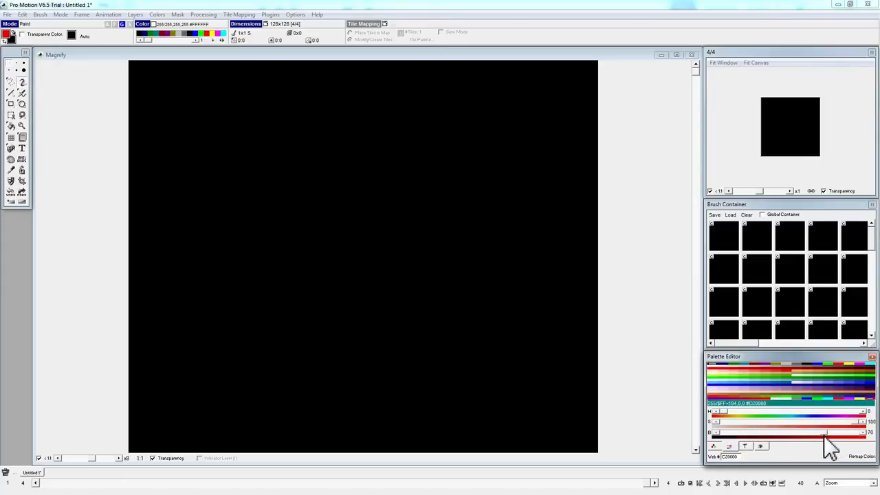
{"action": "left_click_drag", "start_coordinate": [829, 433], "coordinate": [723, 411]}
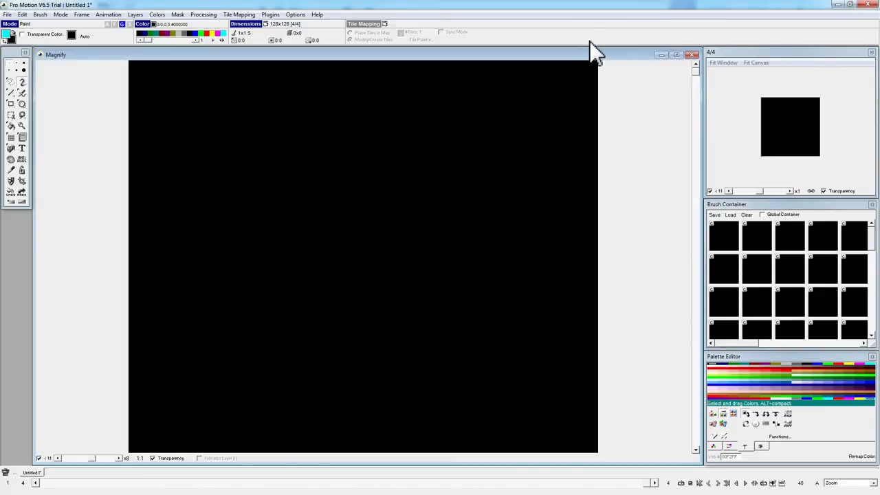
{"action": "mouse_move", "coordinate": [540, 17]}
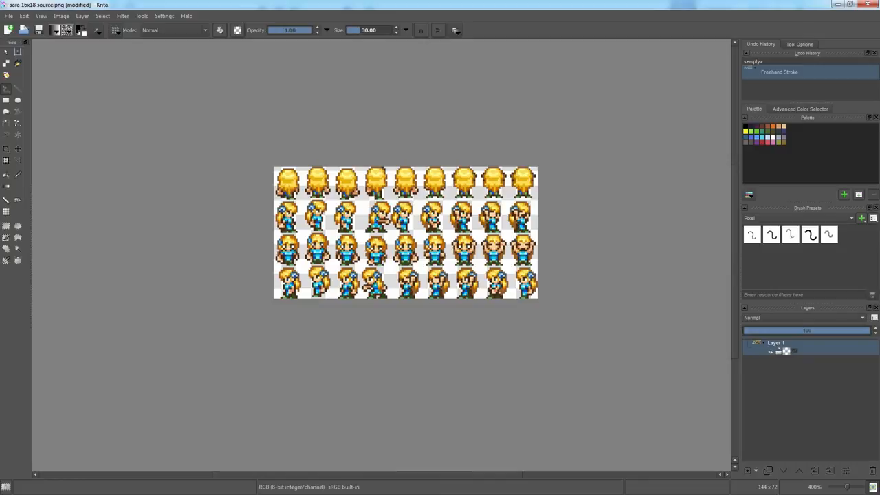
{"action": "mouse_move", "coordinate": [833, 193]}
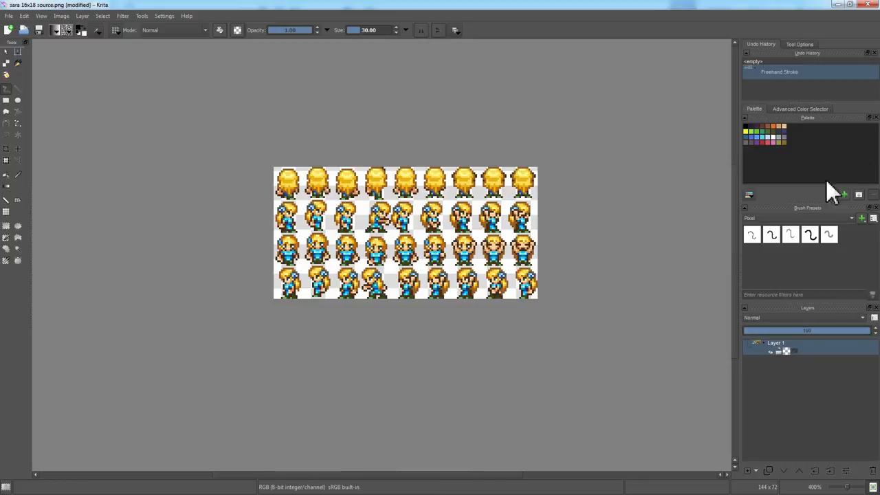
{"action": "mouse_move", "coordinate": [327, 13]}
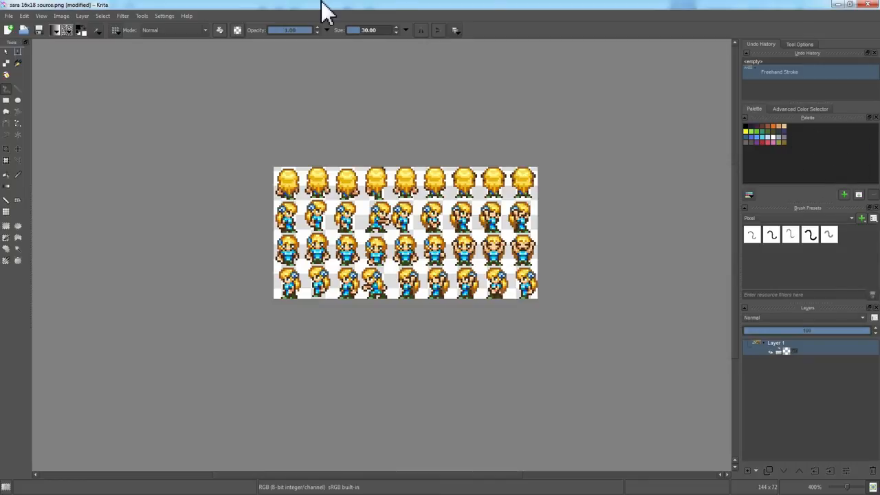
{"action": "mouse_move", "coordinate": [349, 54]}
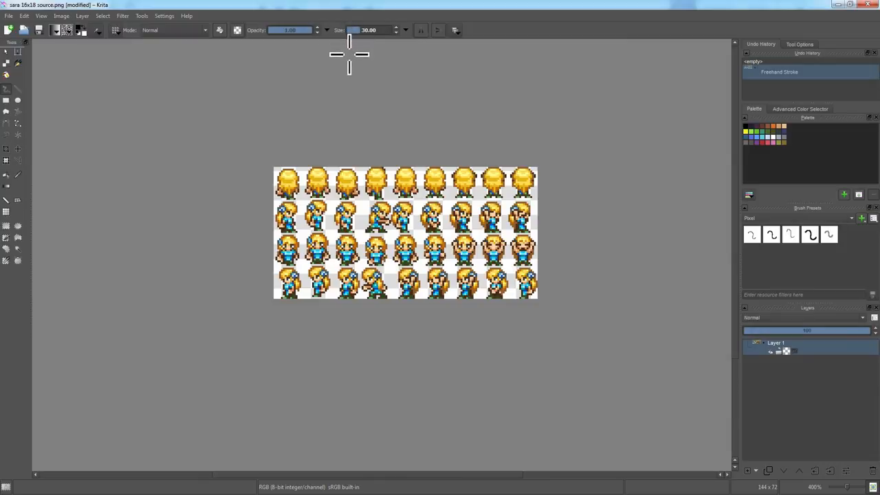
{"action": "mouse_move", "coordinate": [460, 41]}
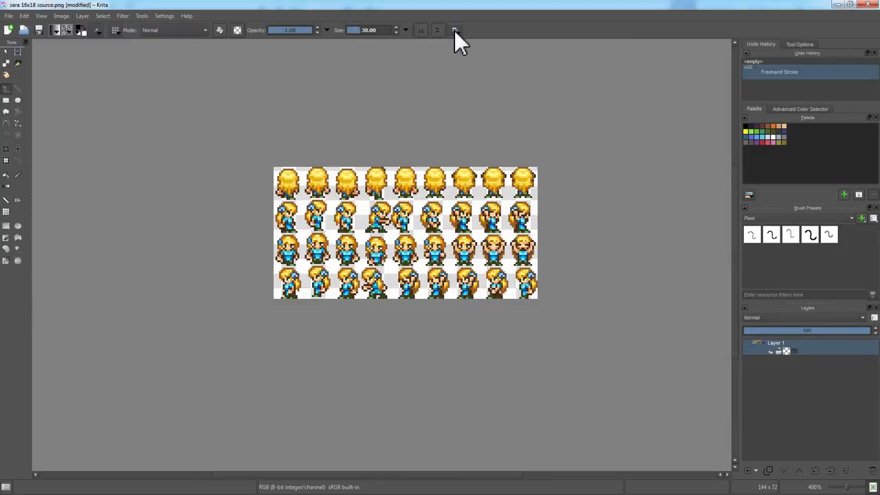
{"action": "mouse_move", "coordinate": [456, 33]}
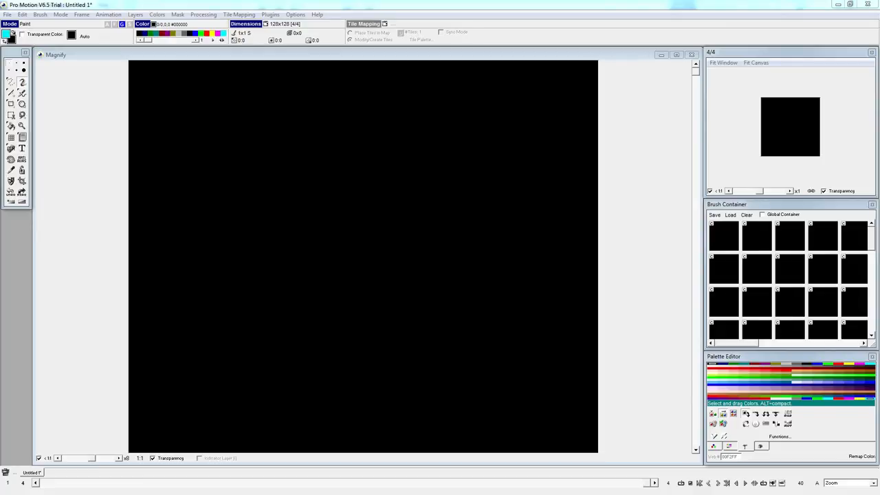
{"action": "mouse_move", "coordinate": [577, 86]}
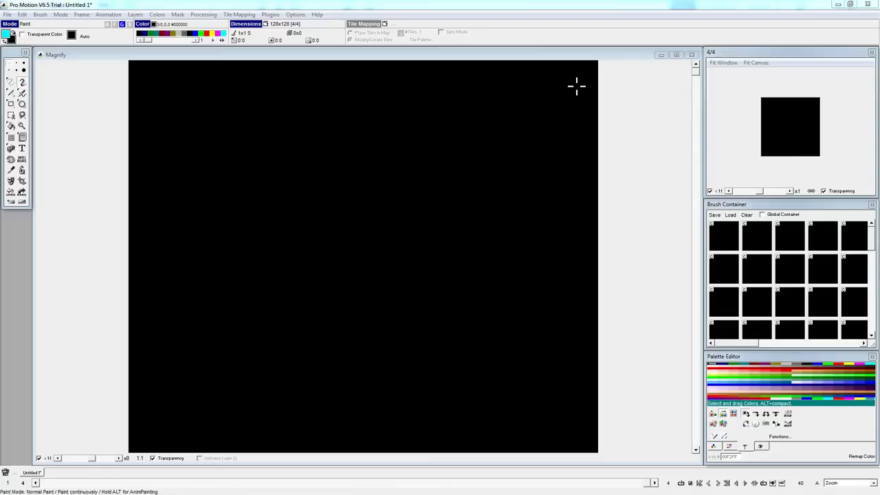
{"action": "mouse_move", "coordinate": [514, 13]}
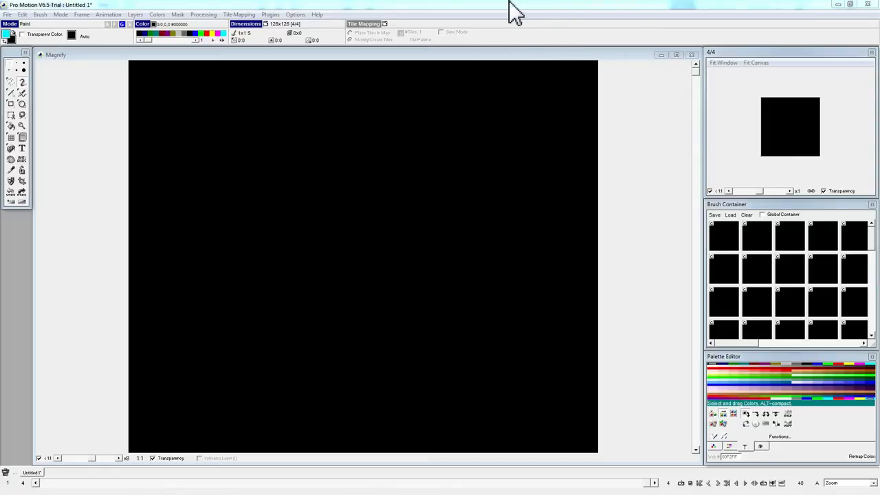